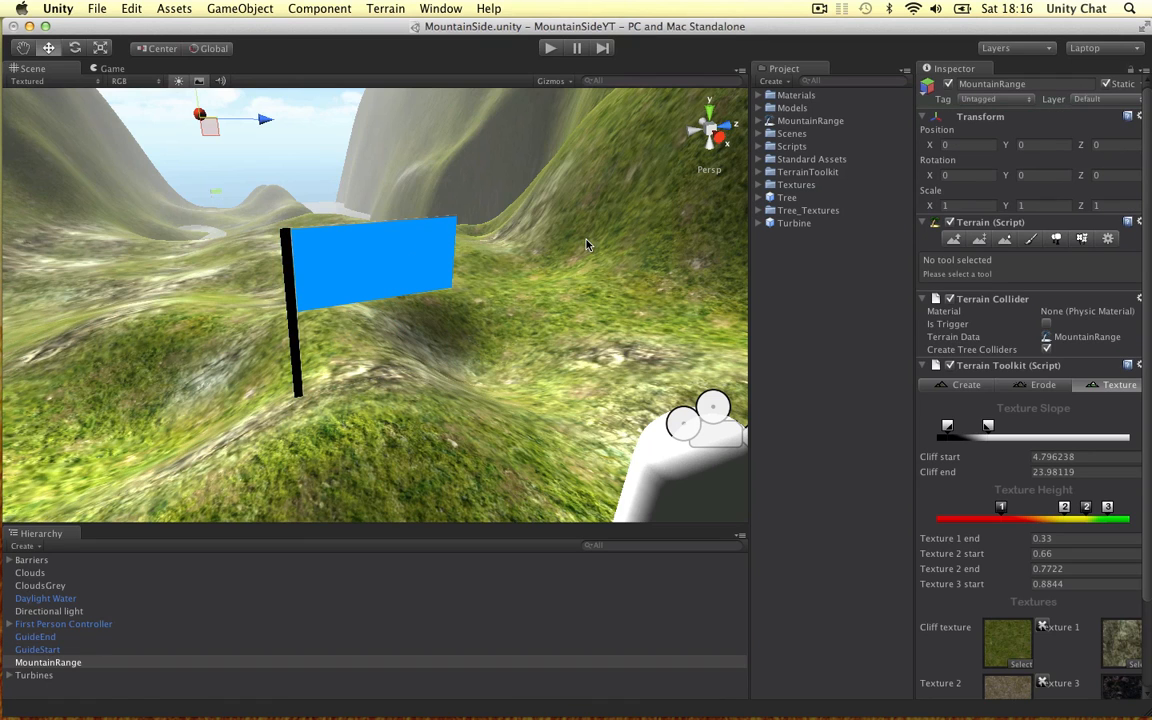
- Inspect the blue GuideEnd and green start-flag boards in the scene, then clear the selection
click(36, 636)
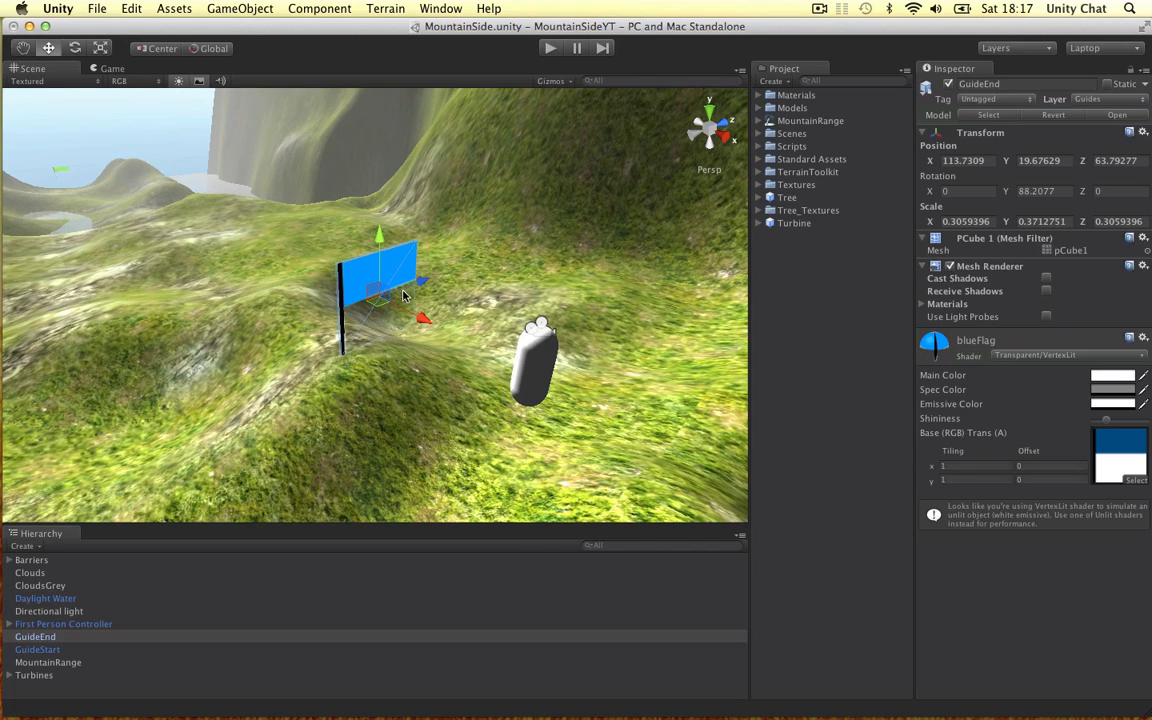
click(36, 648)
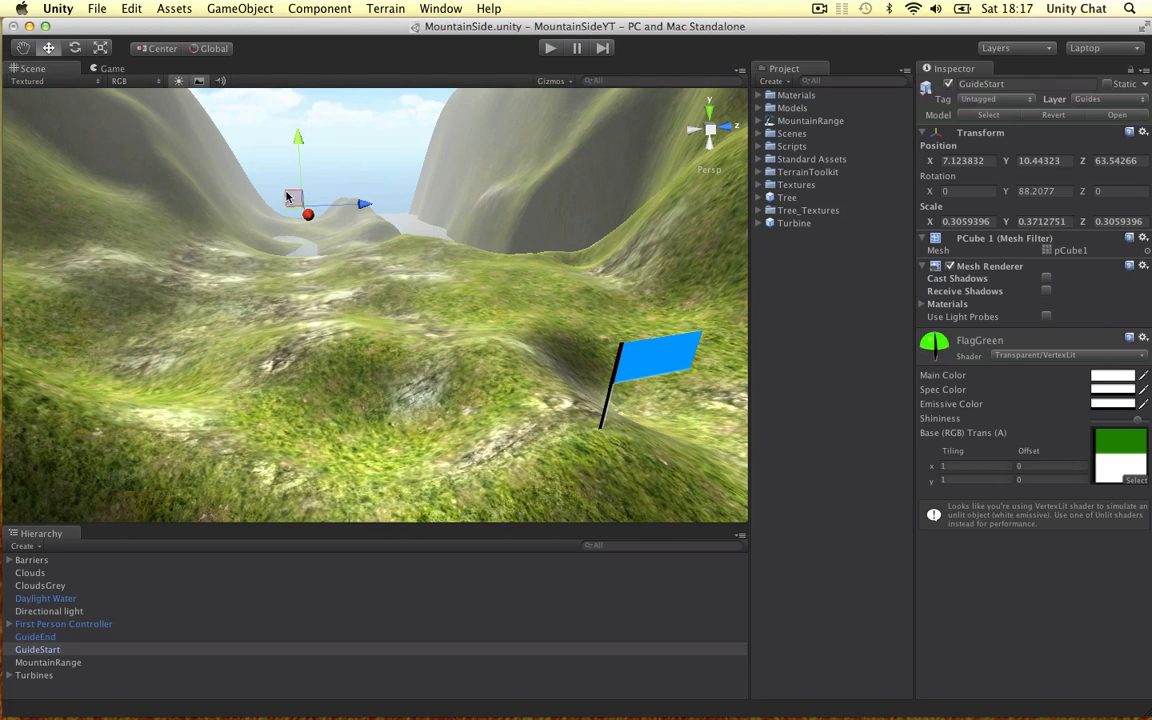
click(524, 278)
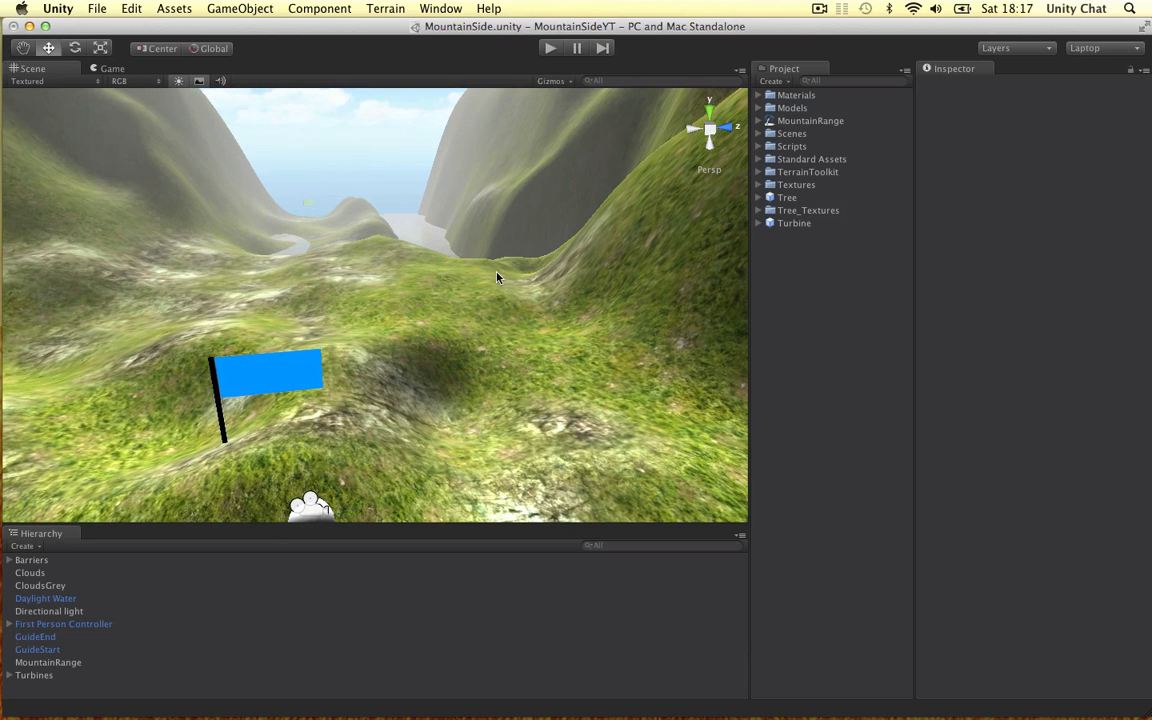
mouse_move(452, 290)
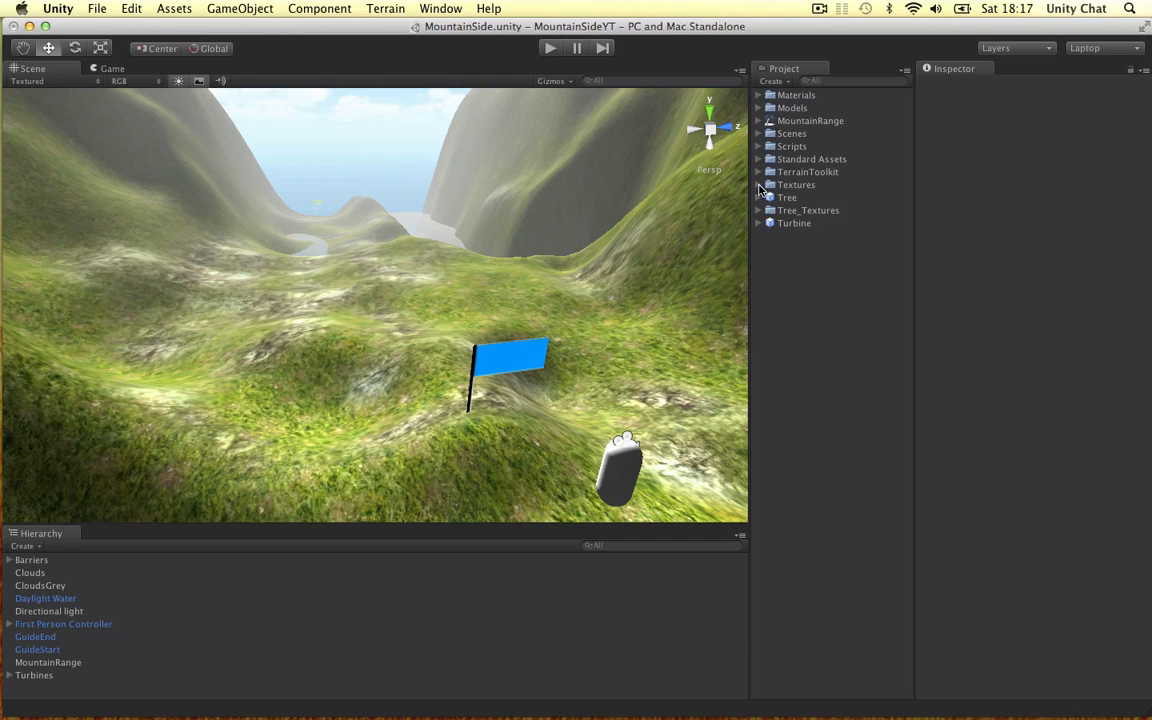
- Reveal the Guides textures including yellowFlag and orbit the Scene view around the blue flag
click(760, 184)
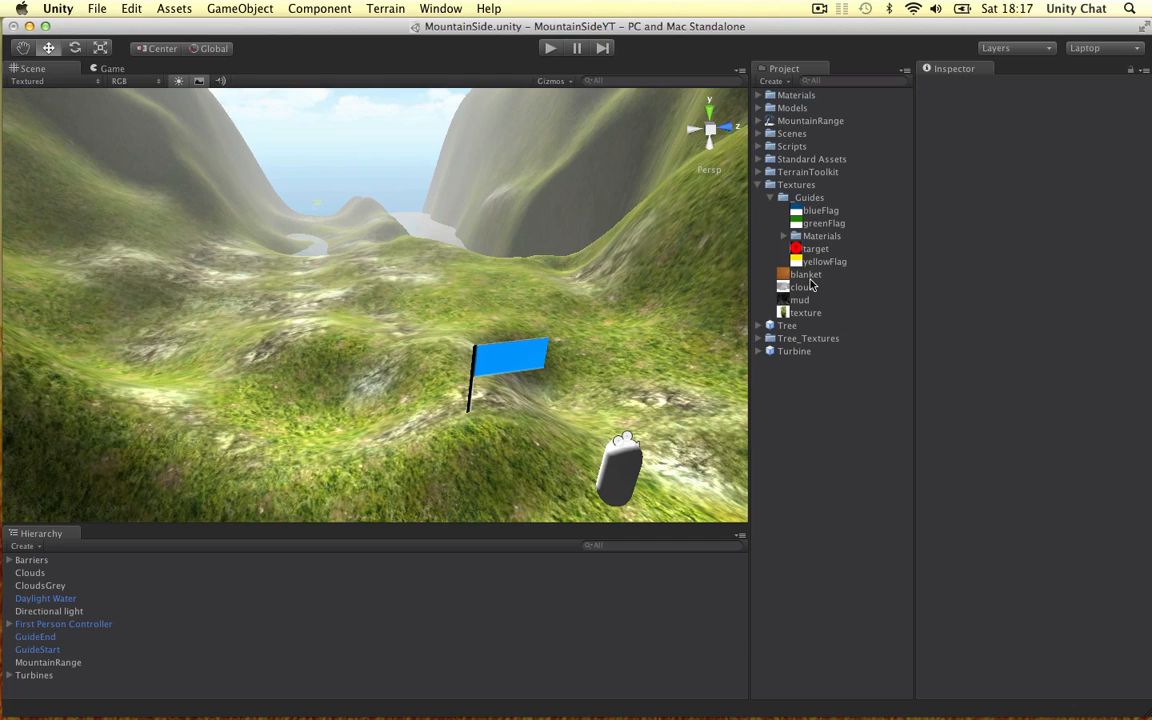
mouse_move(836, 262)
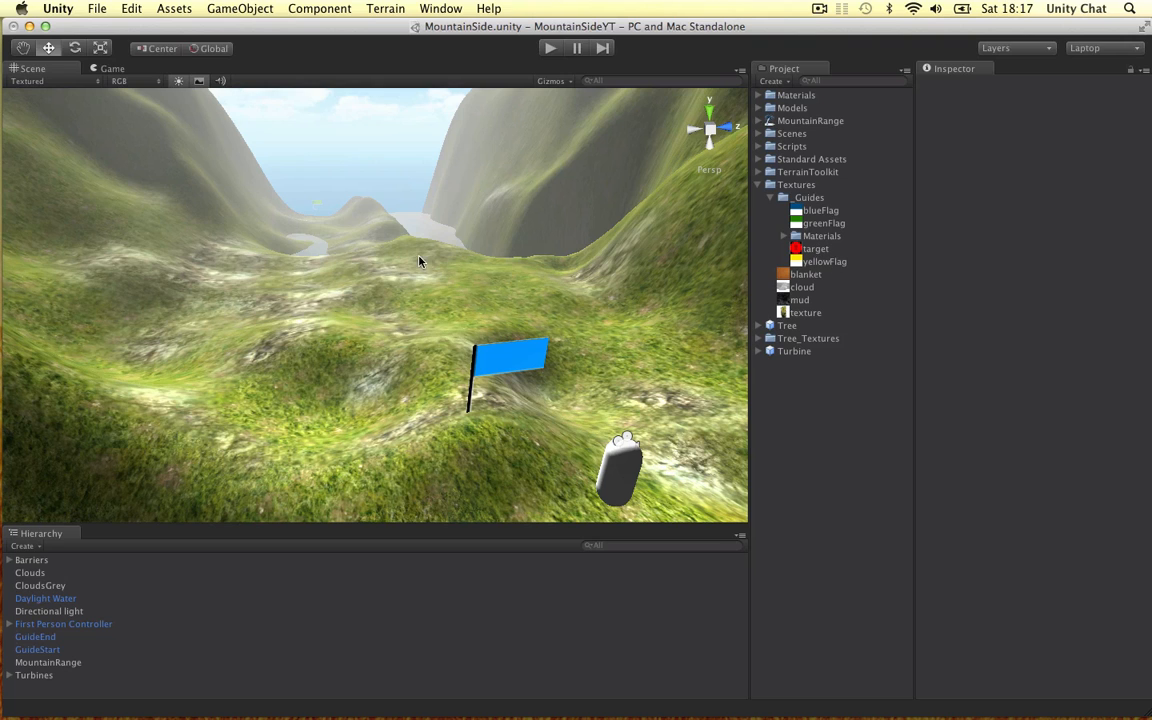
mouse_move(428, 192)
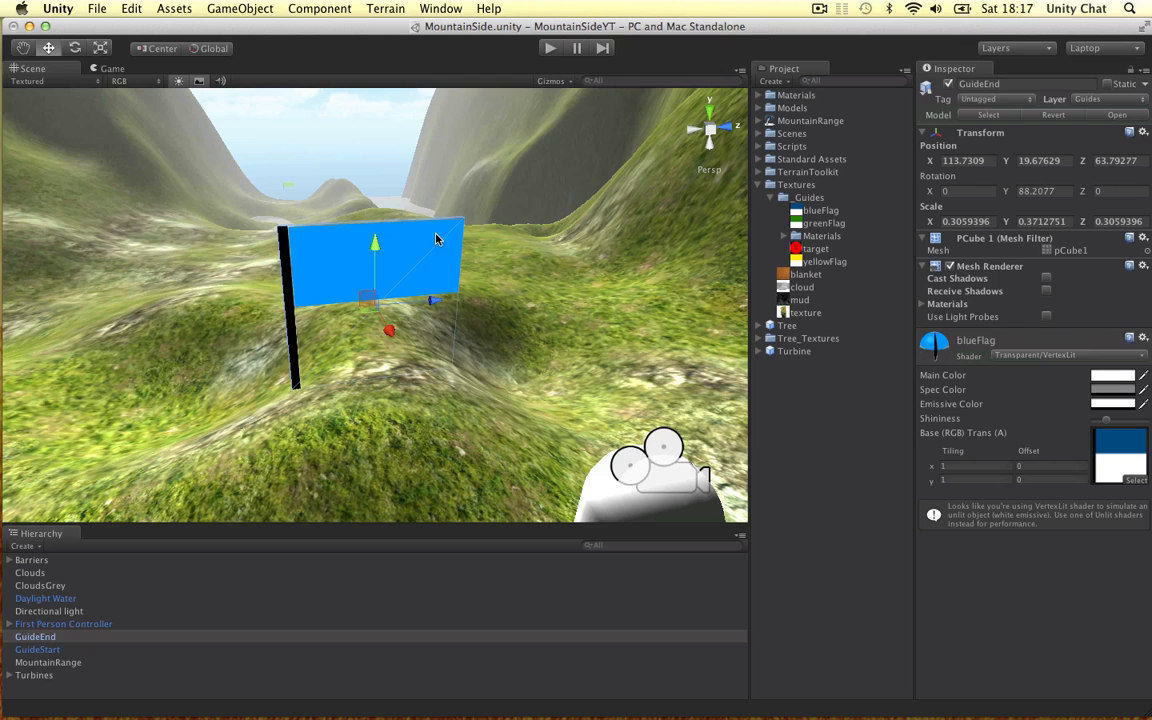
mouse_move(328, 244)
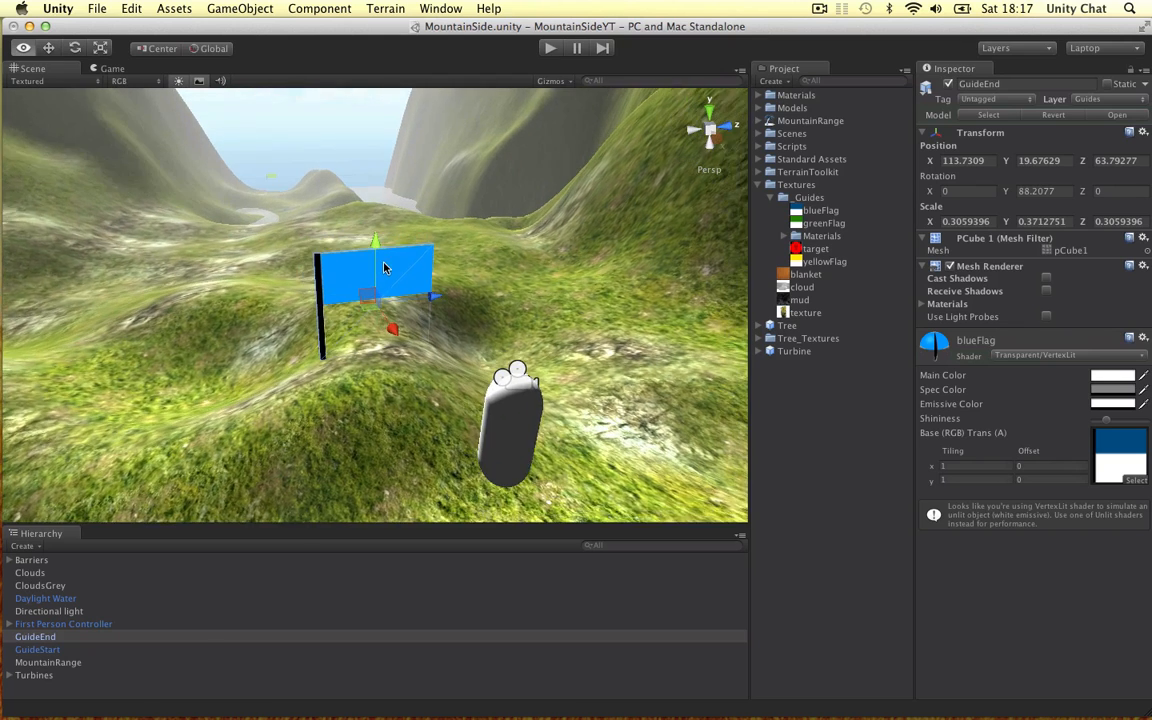
drag(384, 264, 216, 280)
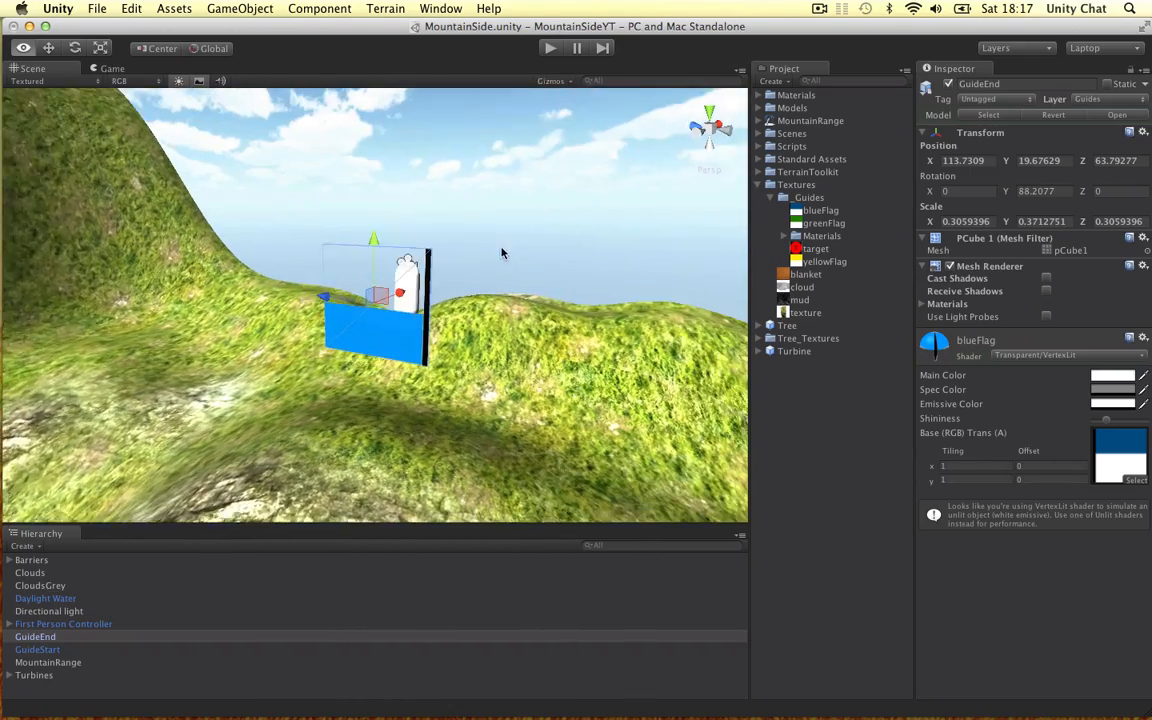
drag(504, 252, 456, 184)
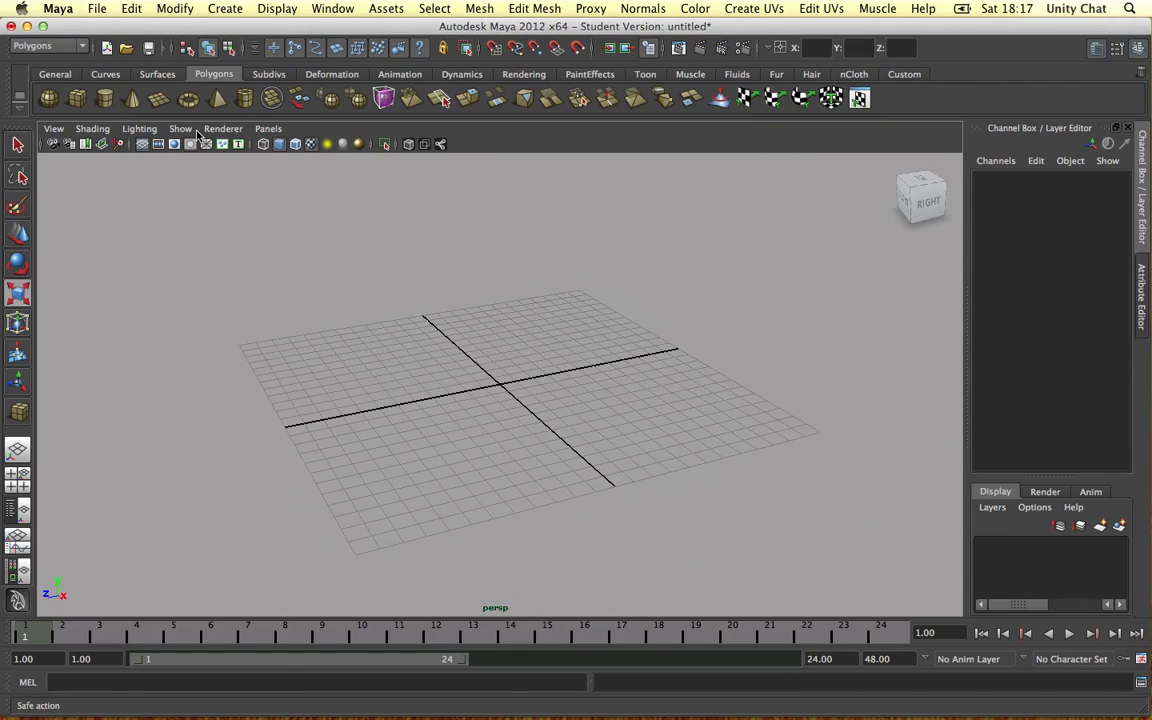
- Scale the polygon cube into a thin upright flat board and check its thinness
drag(496, 390, 392, 270)
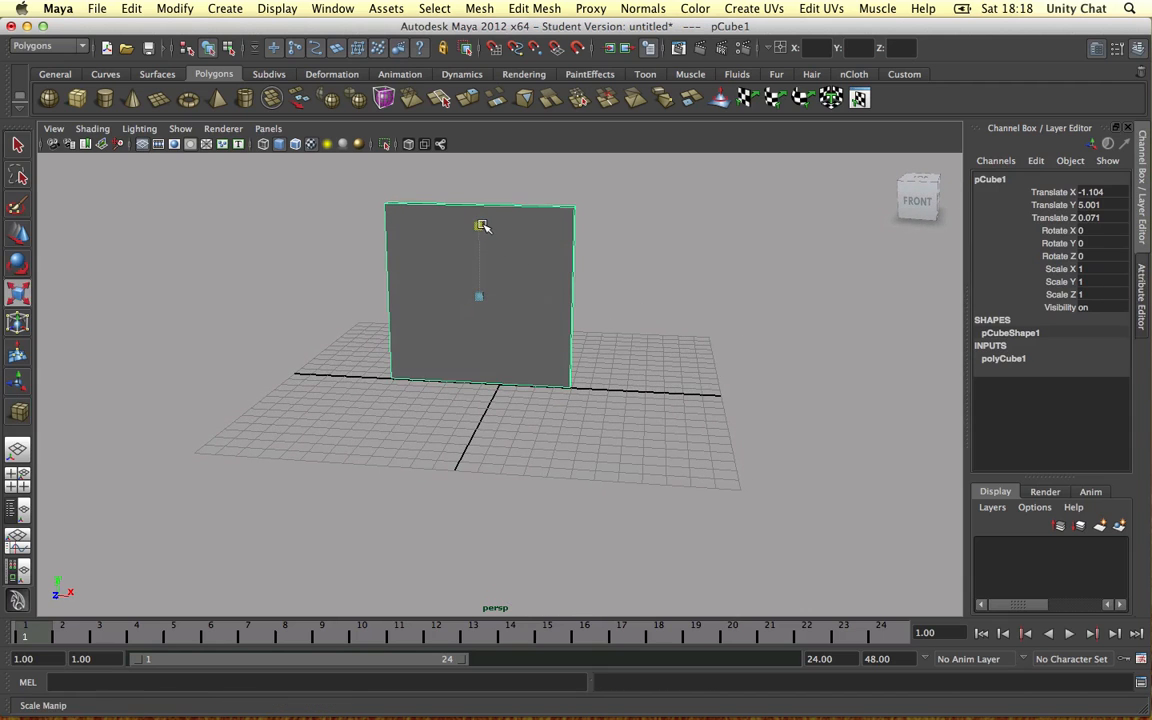
drag(480, 230, 380, 284)
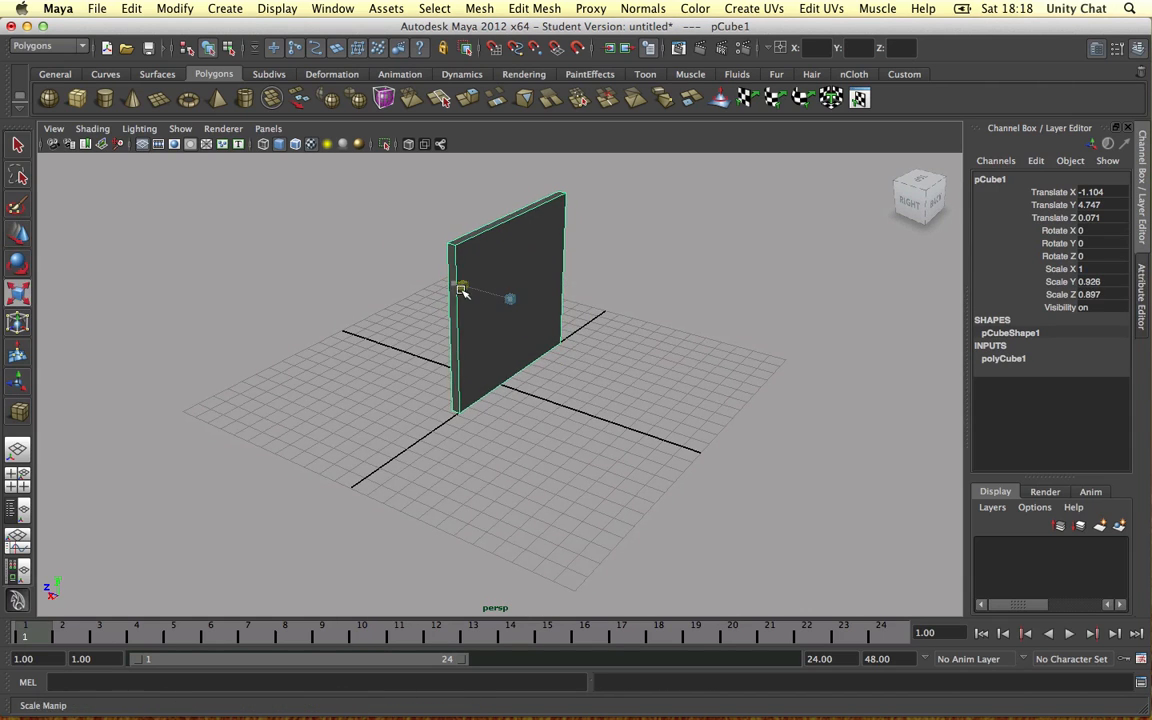
- Assign a new Lambert material to the board with yellowFlag.png as its Color file texture
right_click(484, 290)
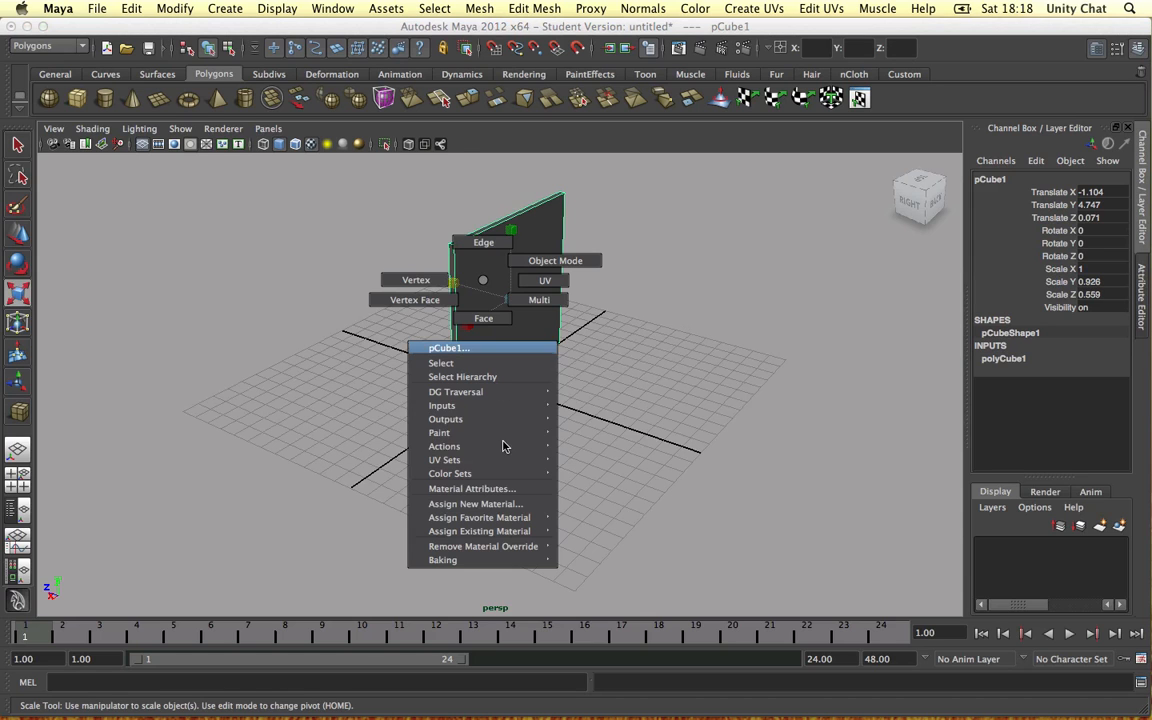
click(476, 504)
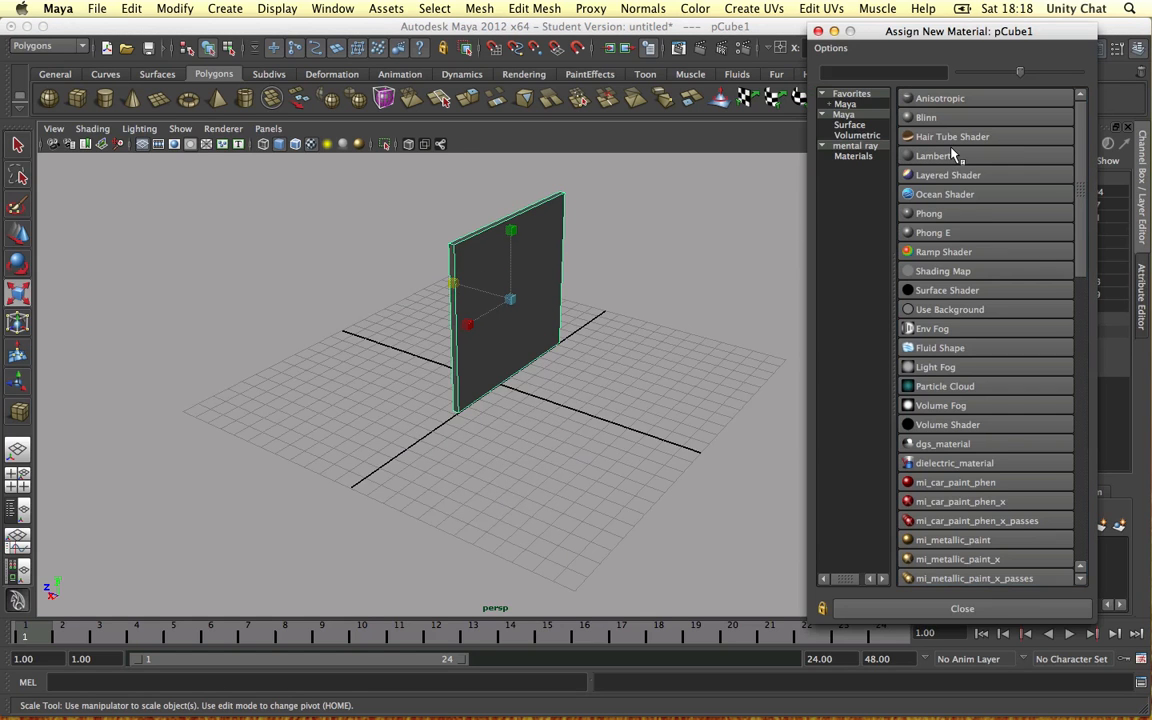
click(932, 156)
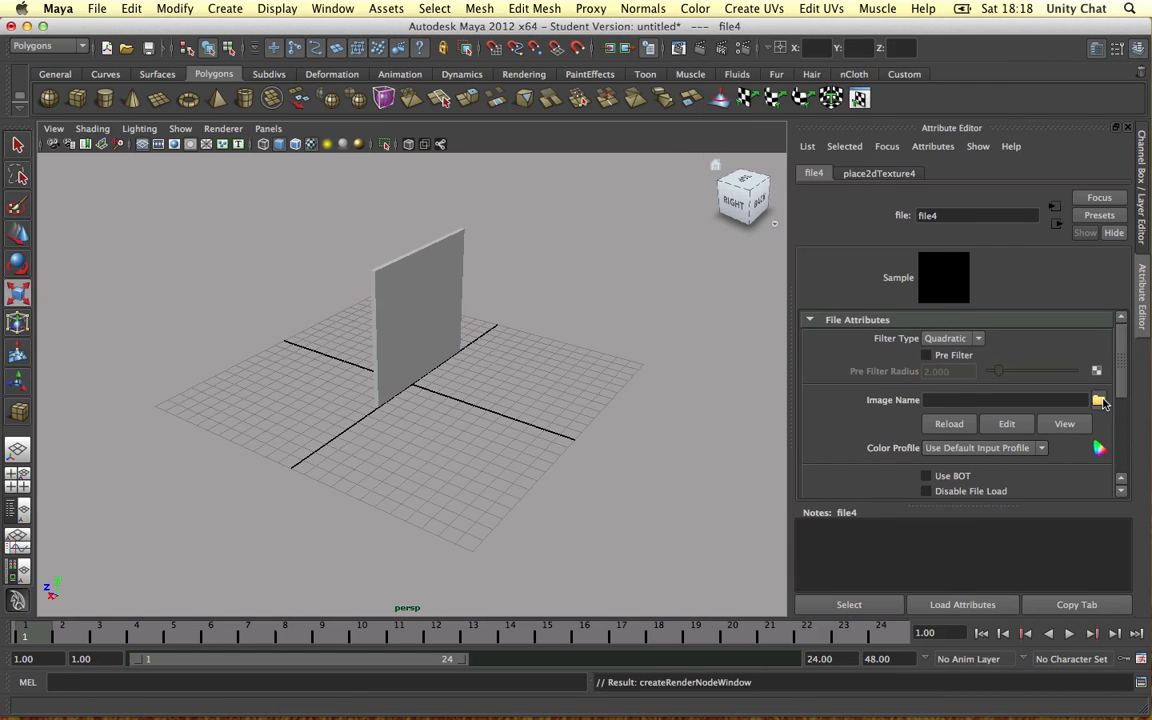
click(1100, 400)
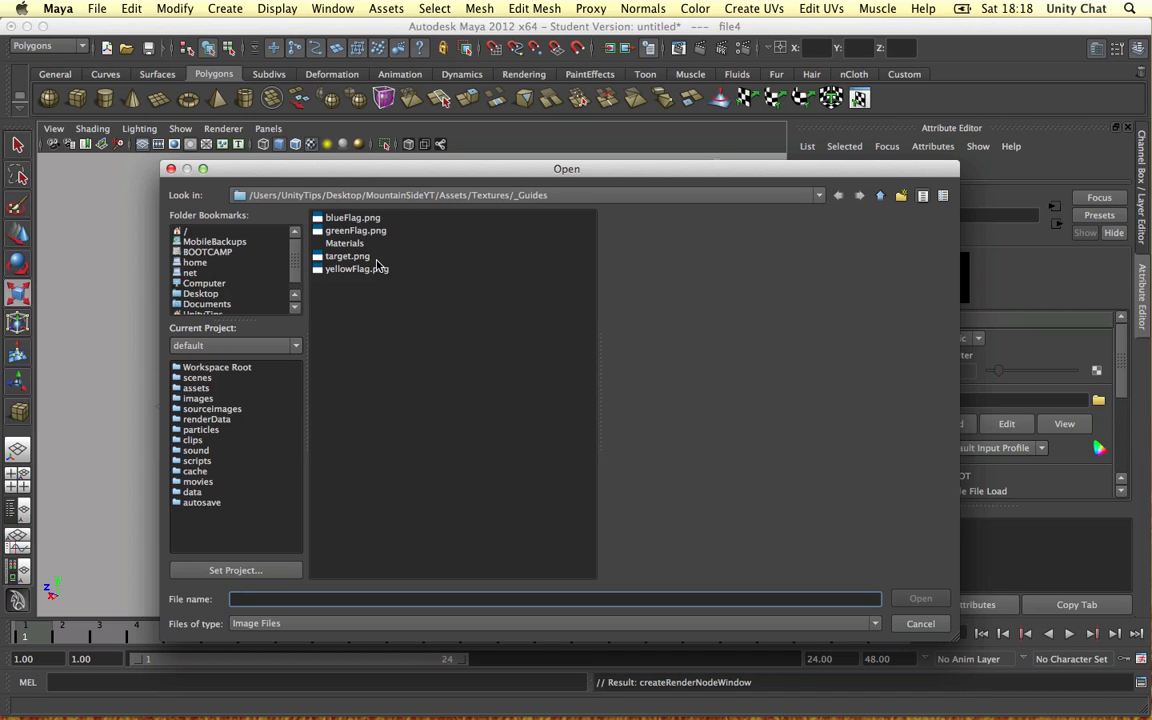
mouse_move(350, 280)
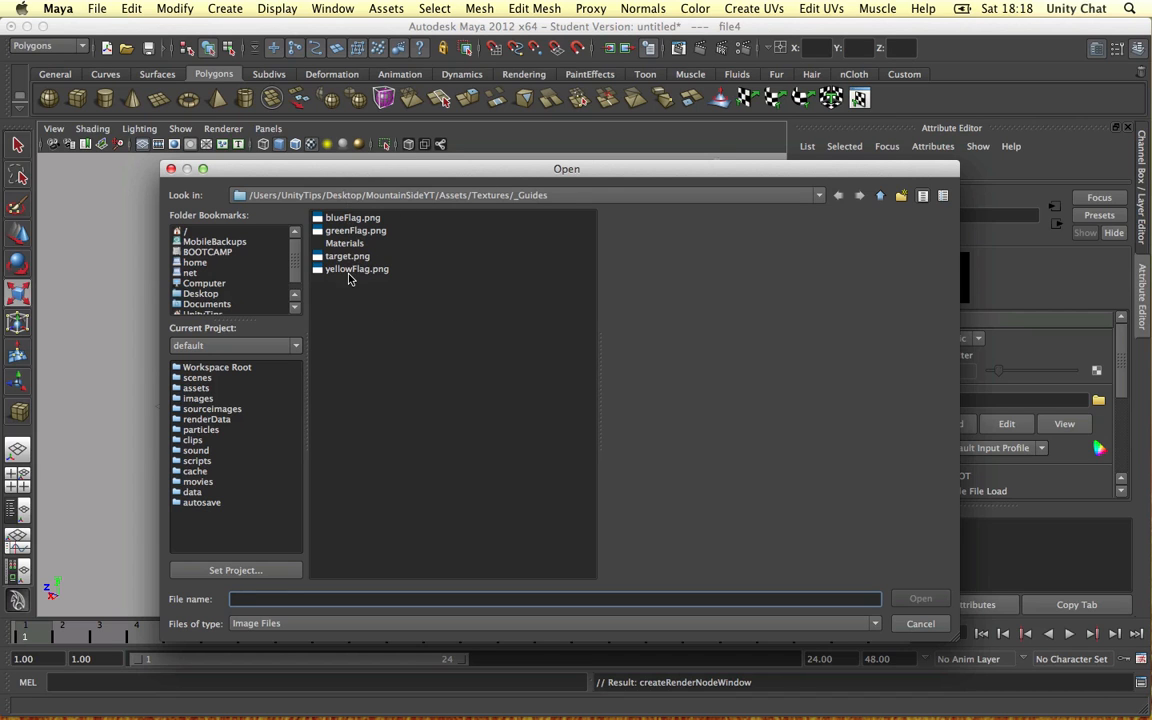
double_click(356, 268)
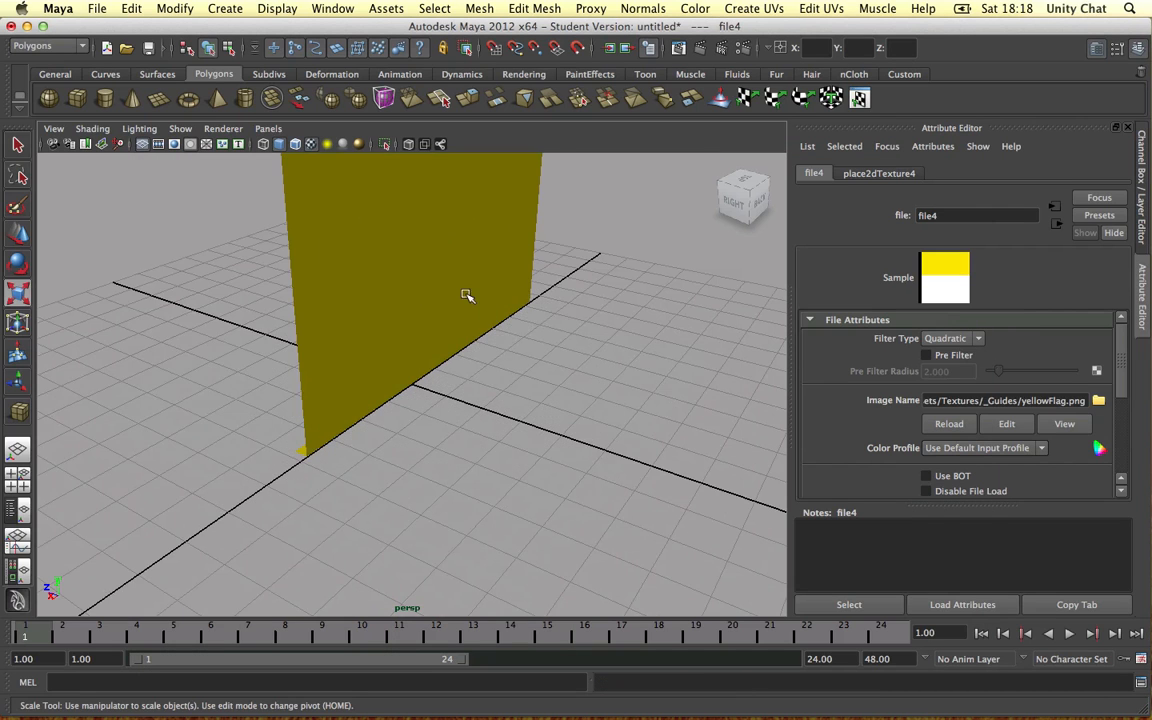
click(468, 296)
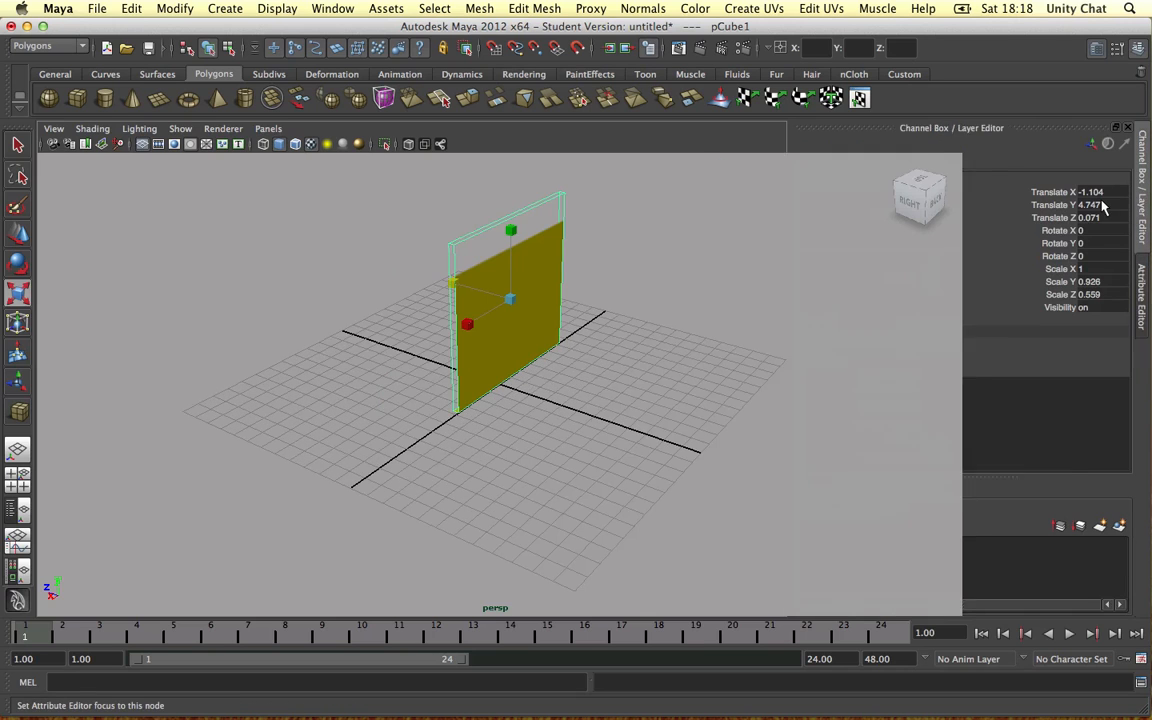
- In the UV Texture Editor, lay the board's UVs over the texture's yellow panel and black post strip
click(820, 8)
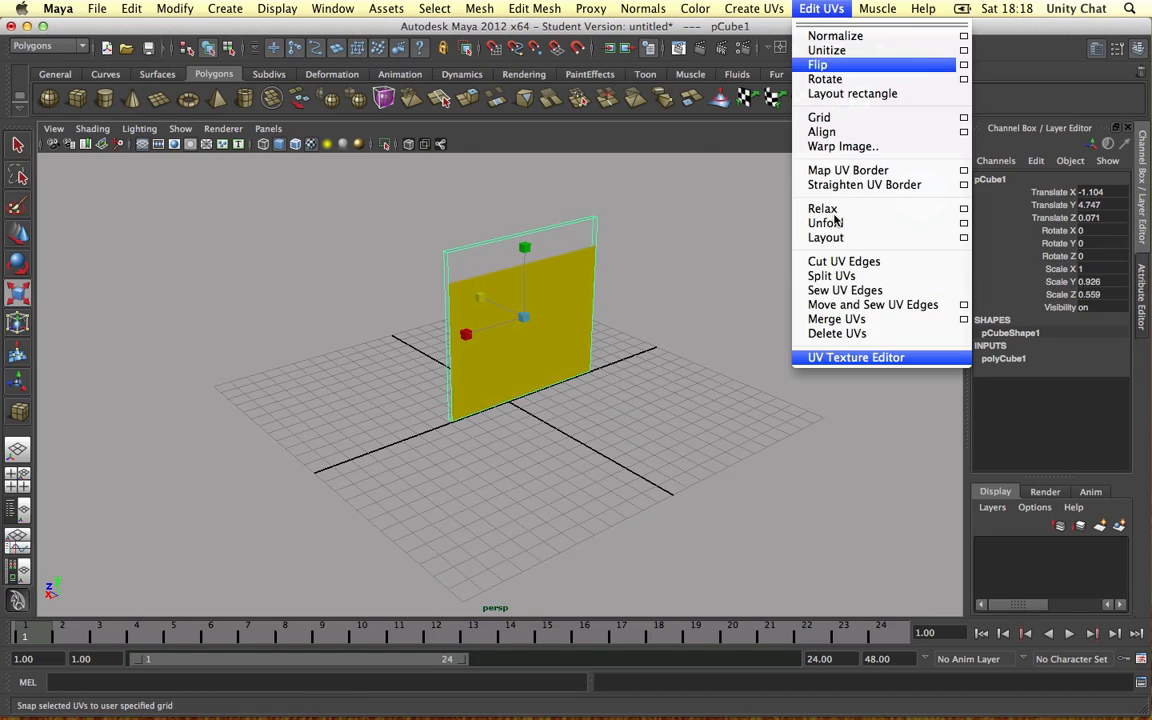
click(856, 356)
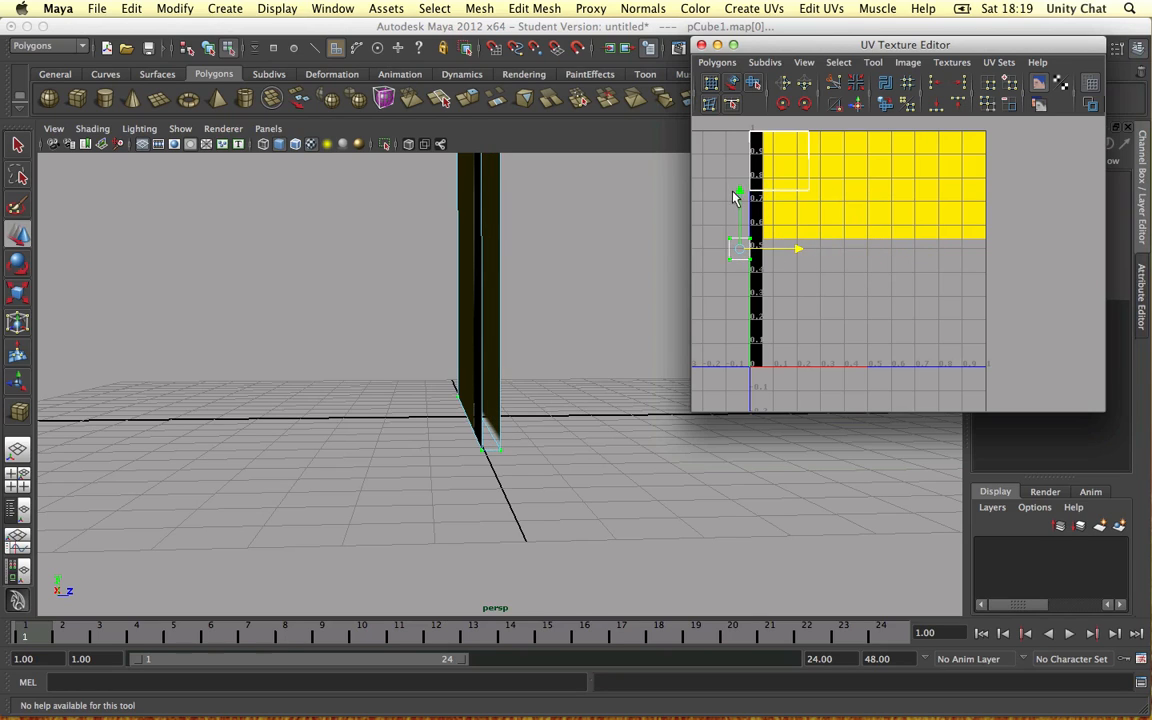
drag(738, 248, 740, 352)
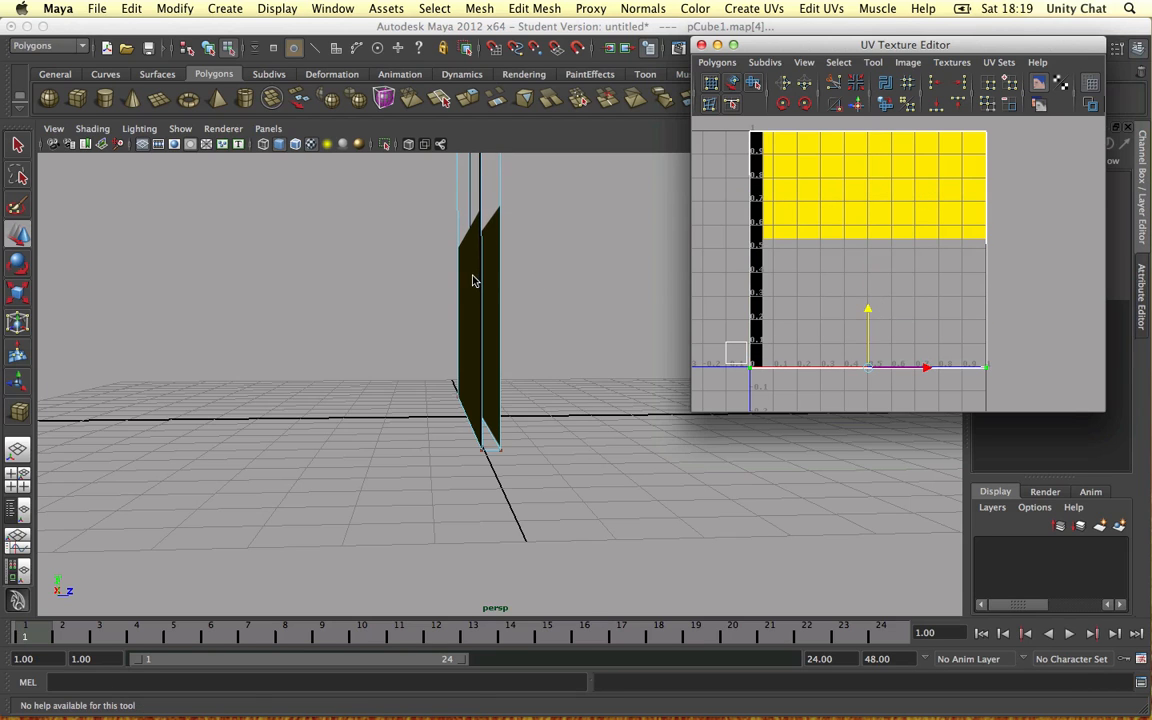
drag(476, 280, 448, 274)
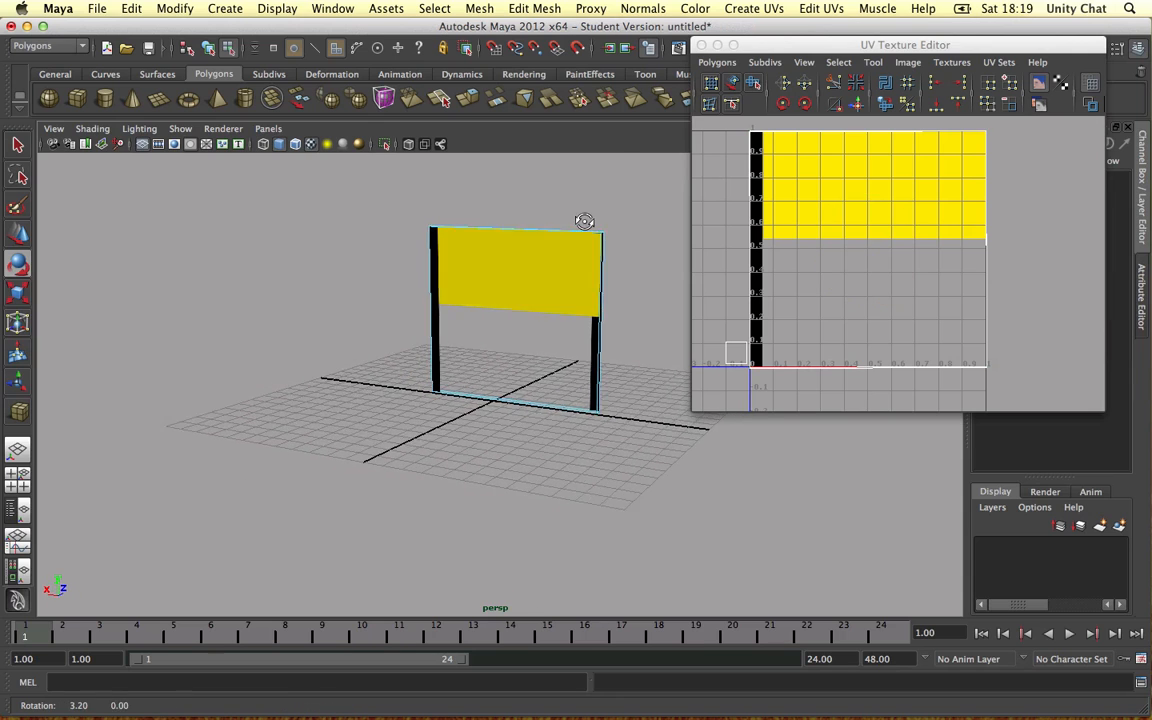
- Export the board from object mode as Board.fbx into the Models folder, replacing the existing file
right_click(500, 300)
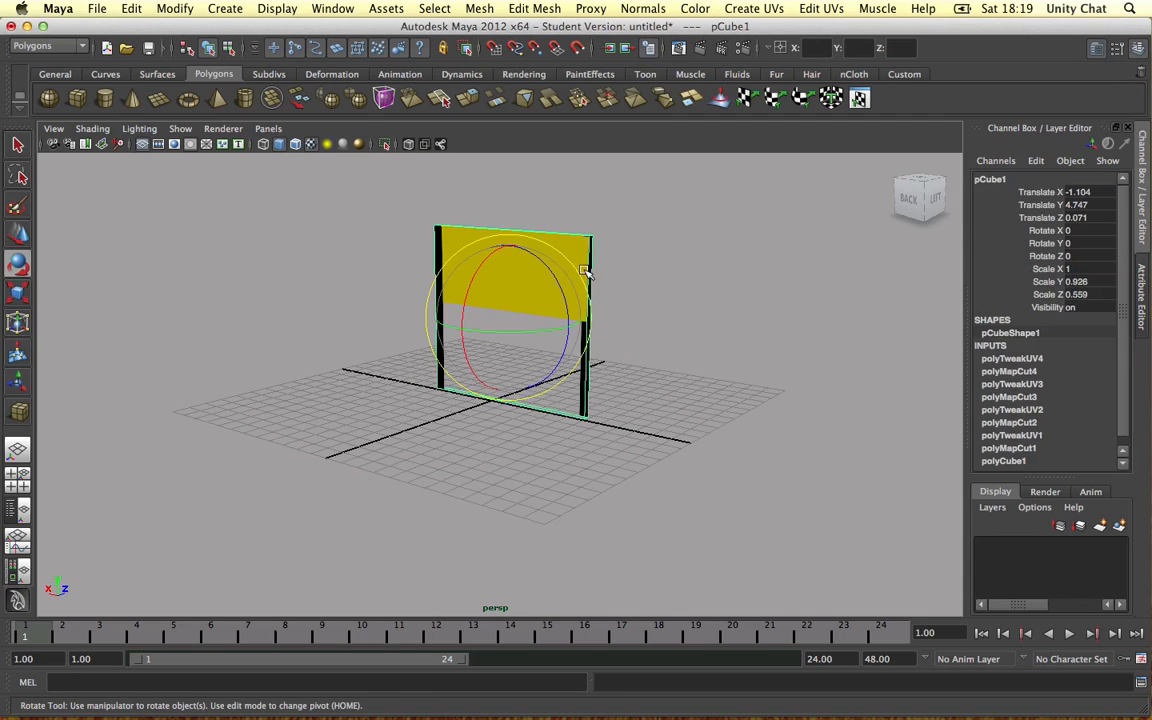
mouse_move(720, 310)
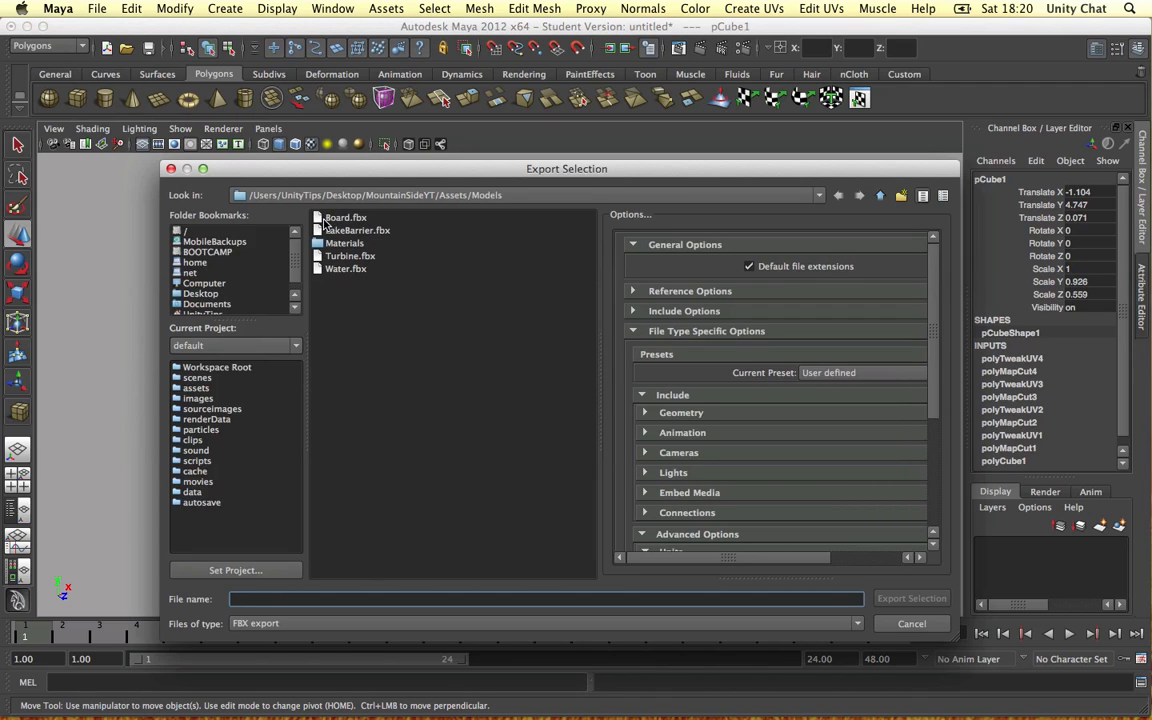
click(912, 598)
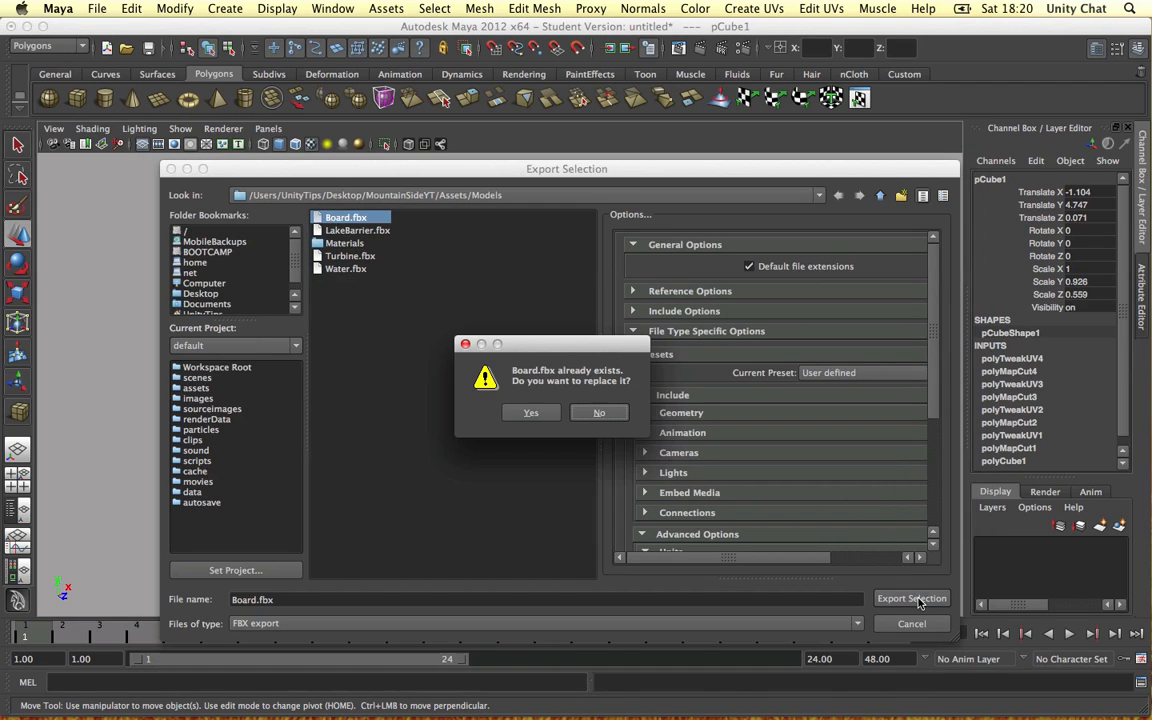
click(532, 412)
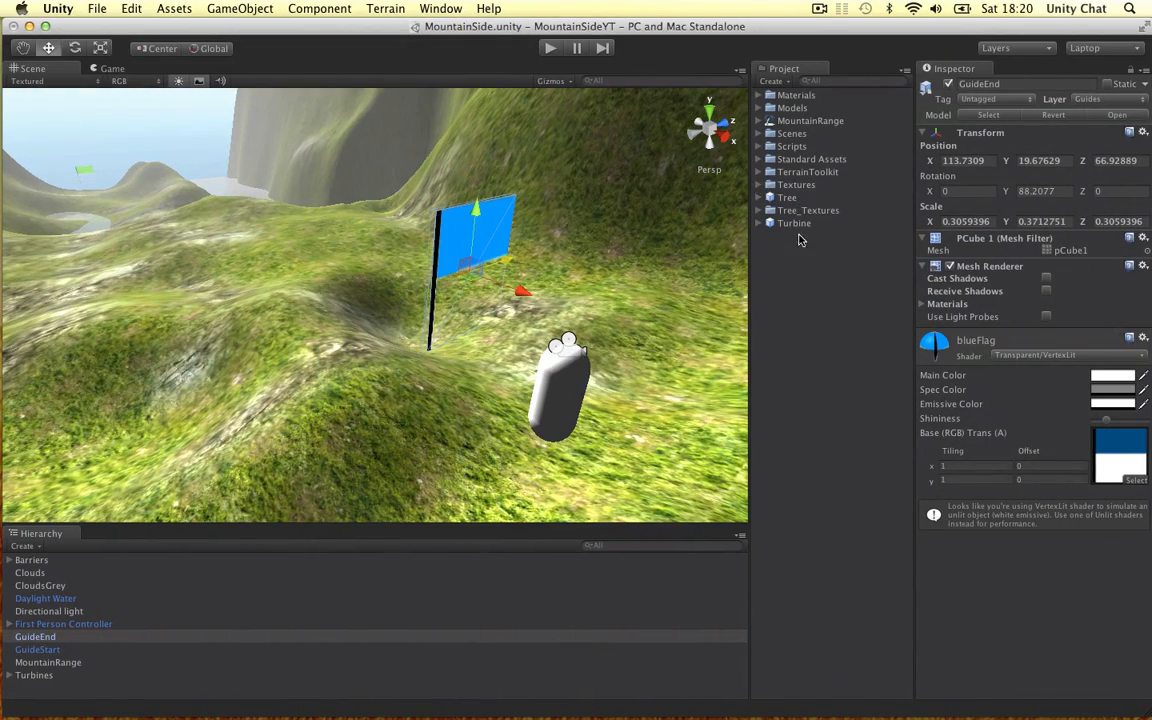
- Create a new material named YellowFlag in the Unity project assets
right_click(832, 240)
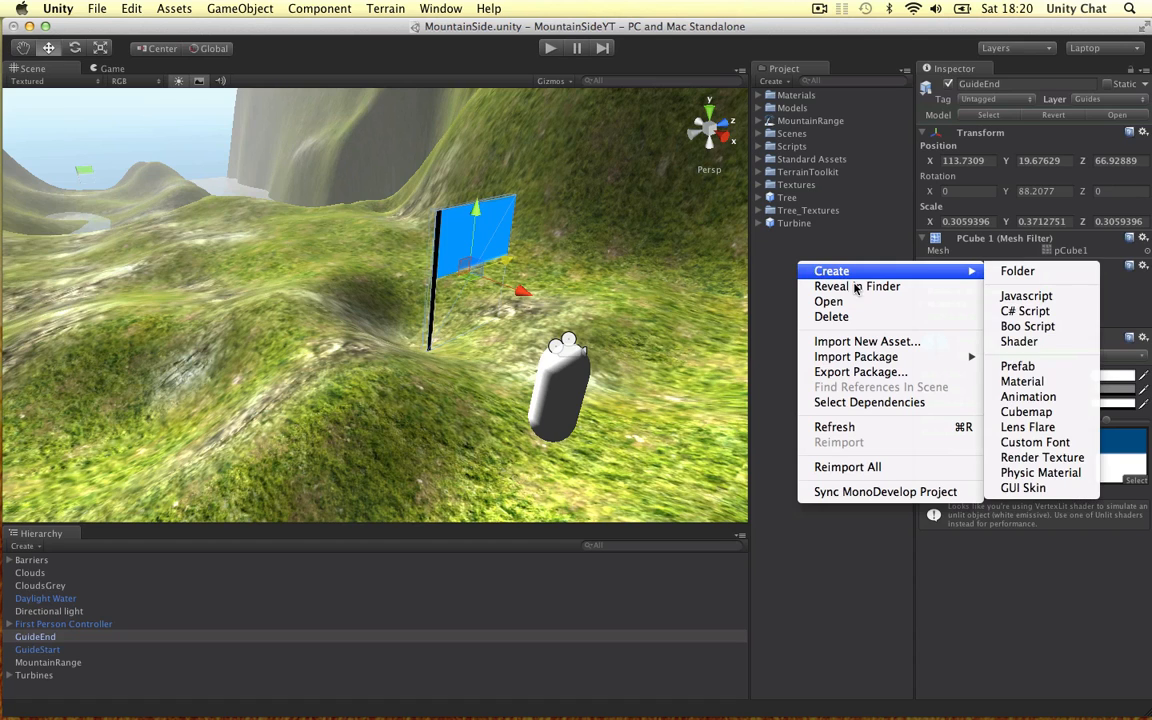
click(1022, 380)
text(YellowFlag)
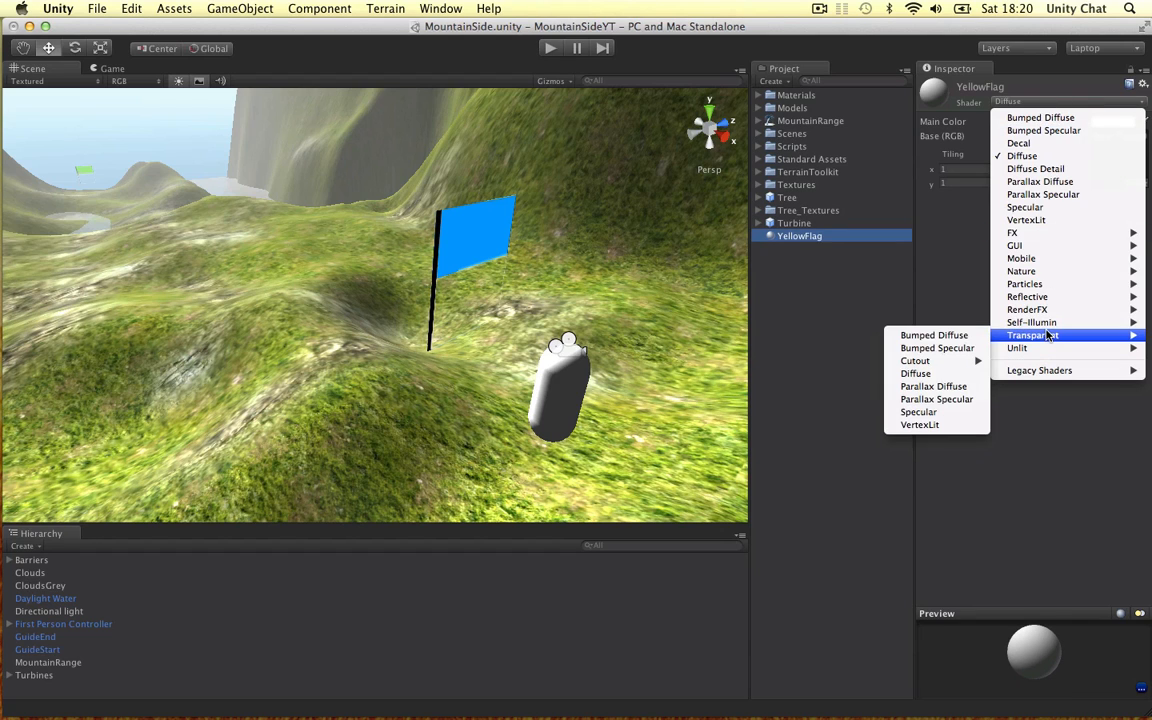
mouse_move(920, 424)
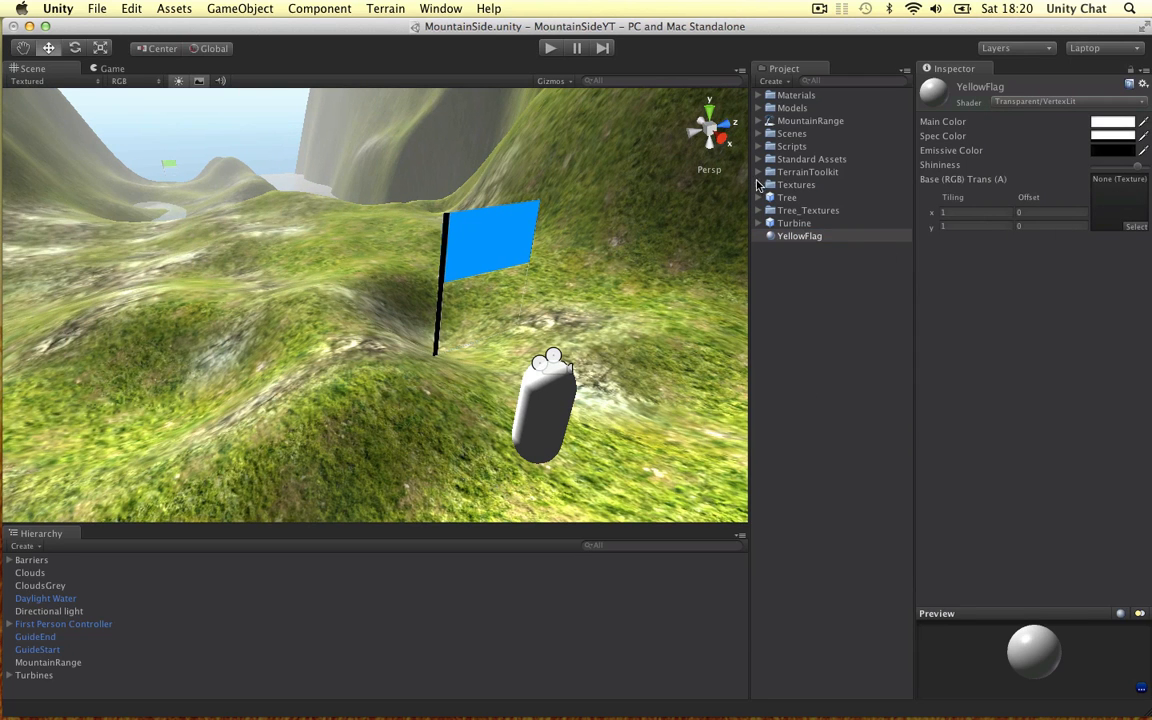
- Assign the yellowFlag texture to the YellowFlag material and view the bright yellow flag in the scene
click(760, 184)
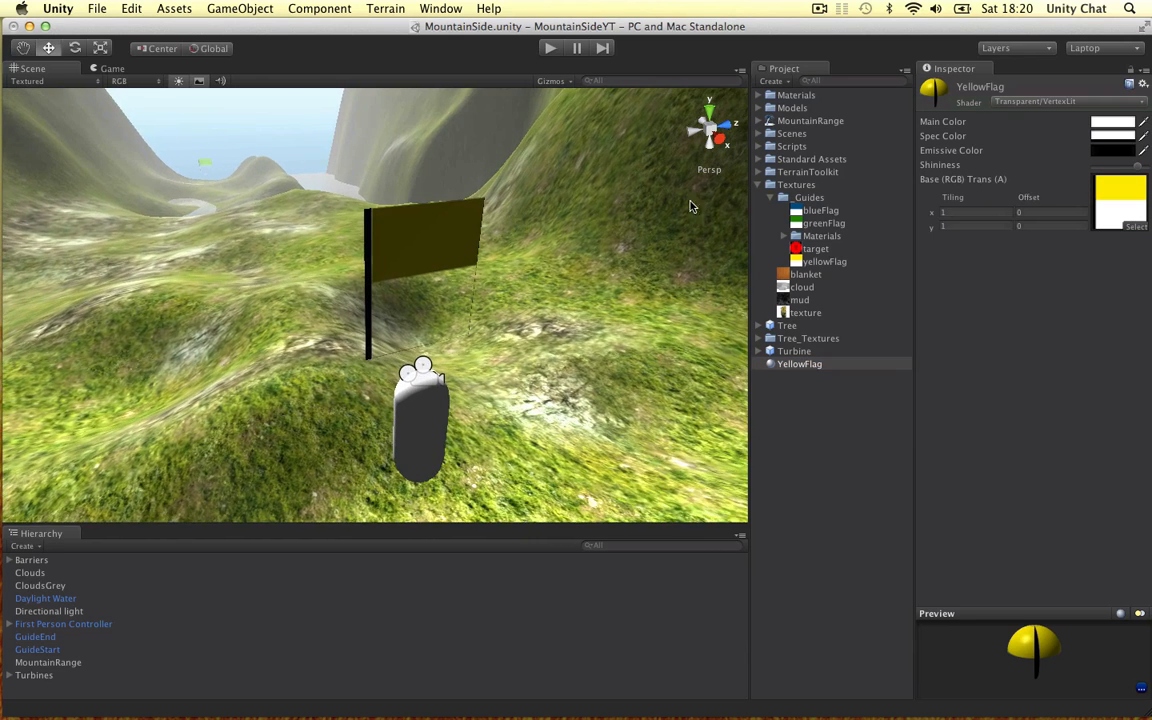
click(1112, 150)
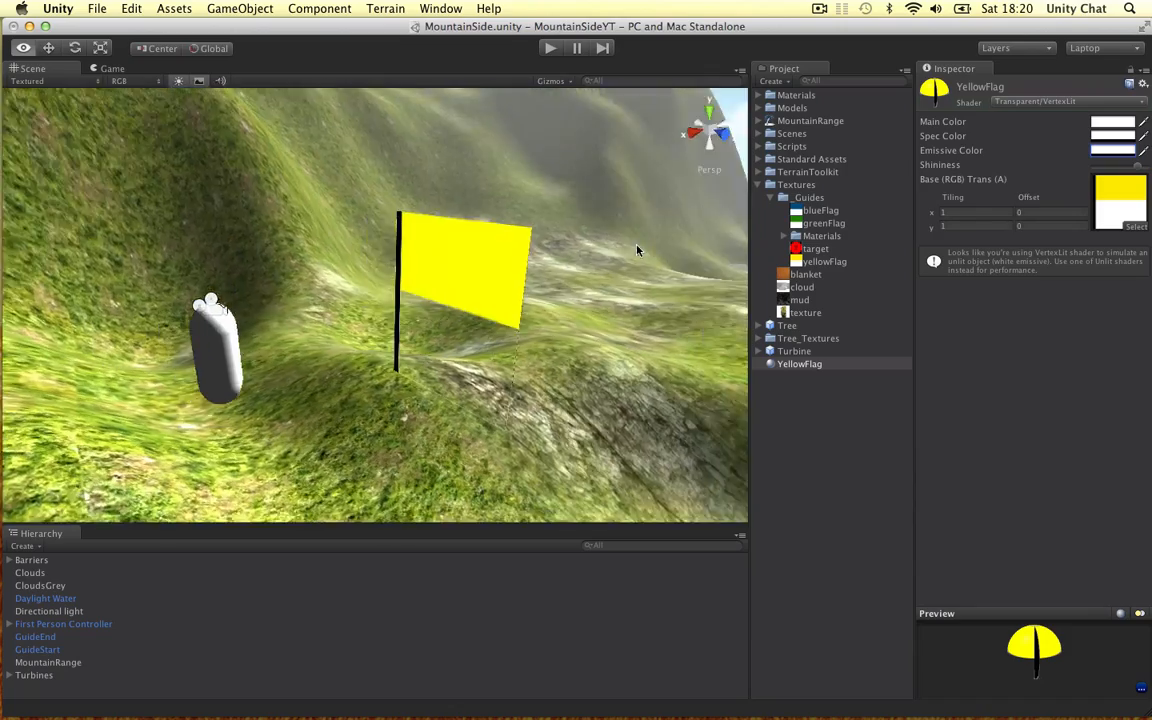
drag(636, 248, 600, 256)
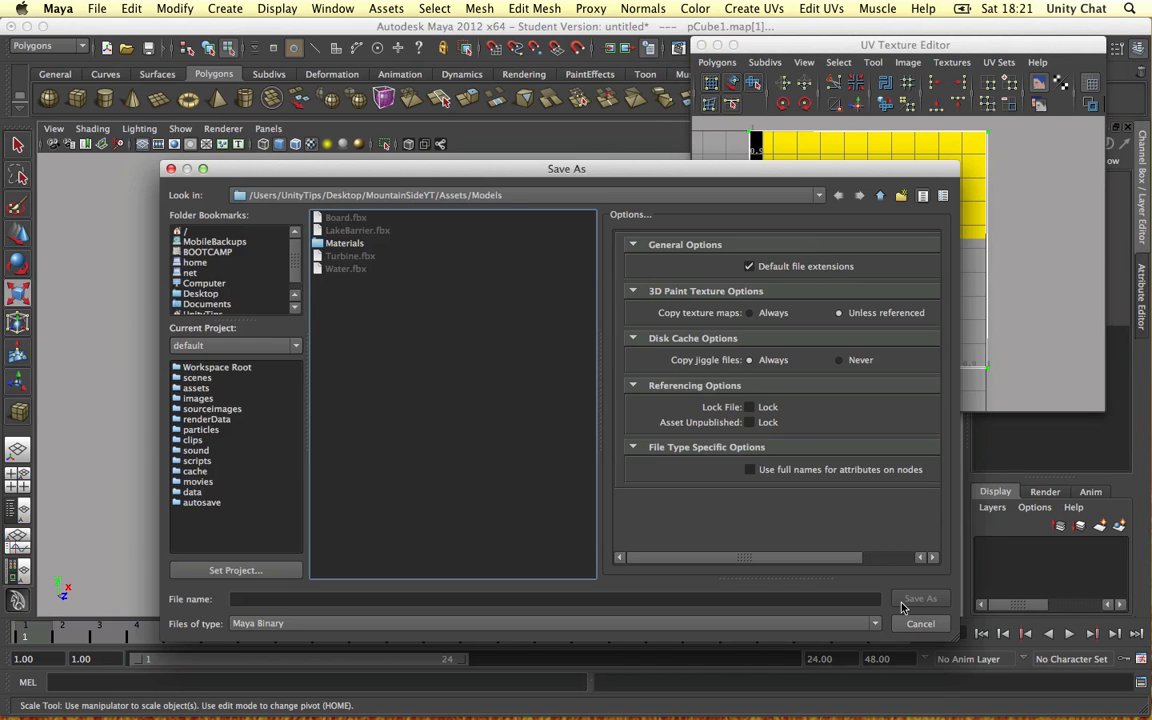
- Dismiss Maya's Save As dialog and return to the board model in the perspective viewport
click(920, 624)
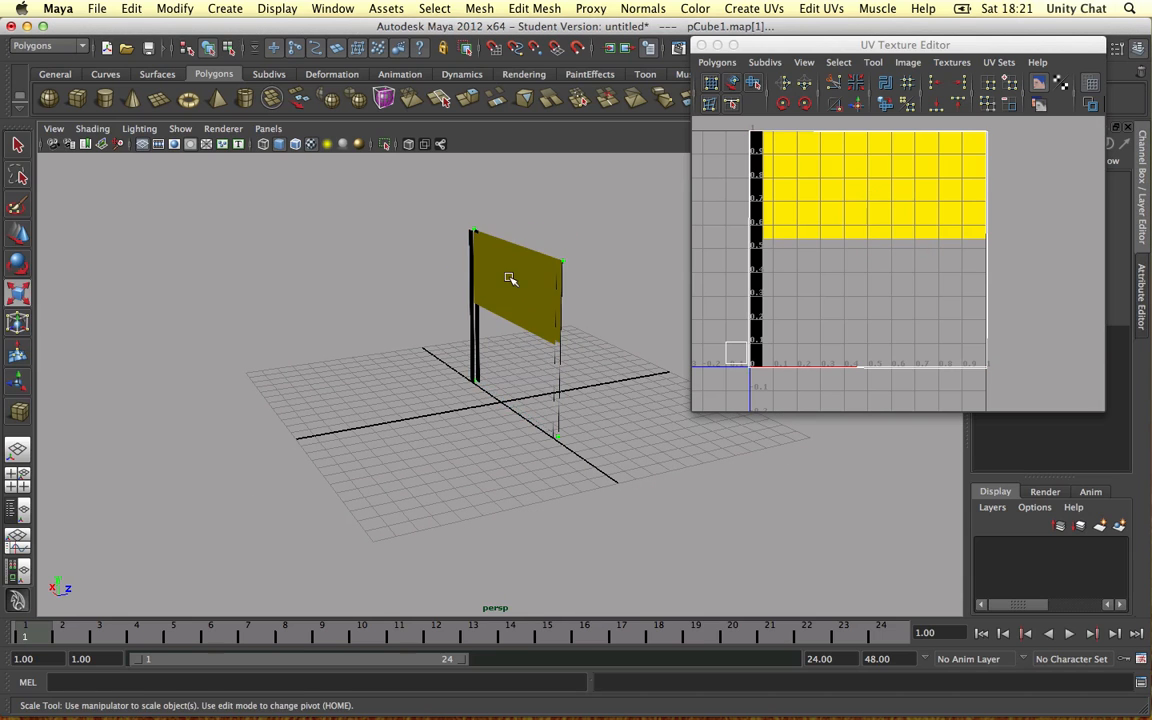
click(516, 296)
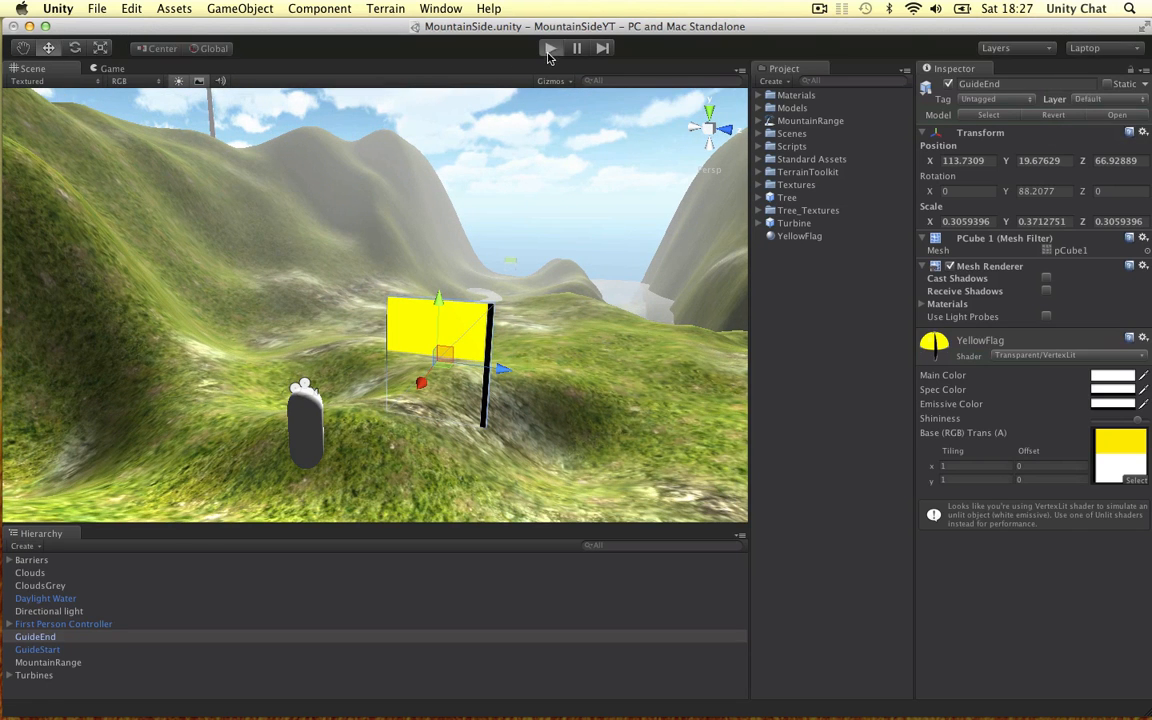
- Play-test the scene to see the yellow GuideEnd flag from first person, then stop playback
click(548, 48)
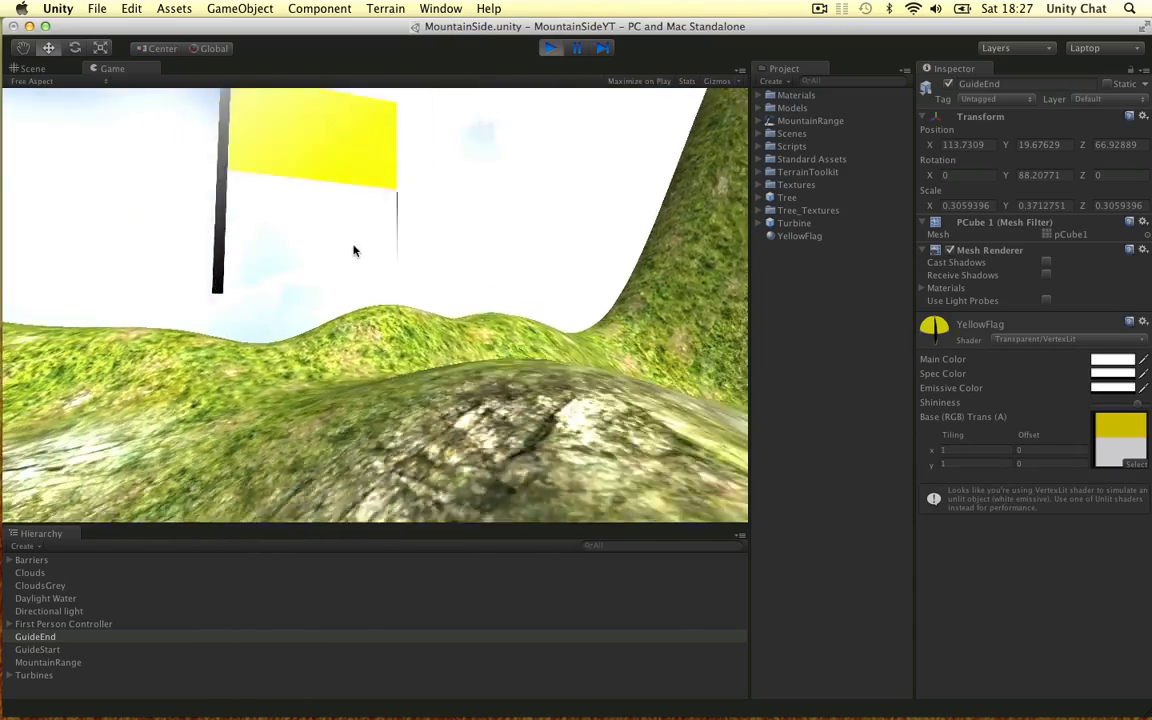
click(32, 68)
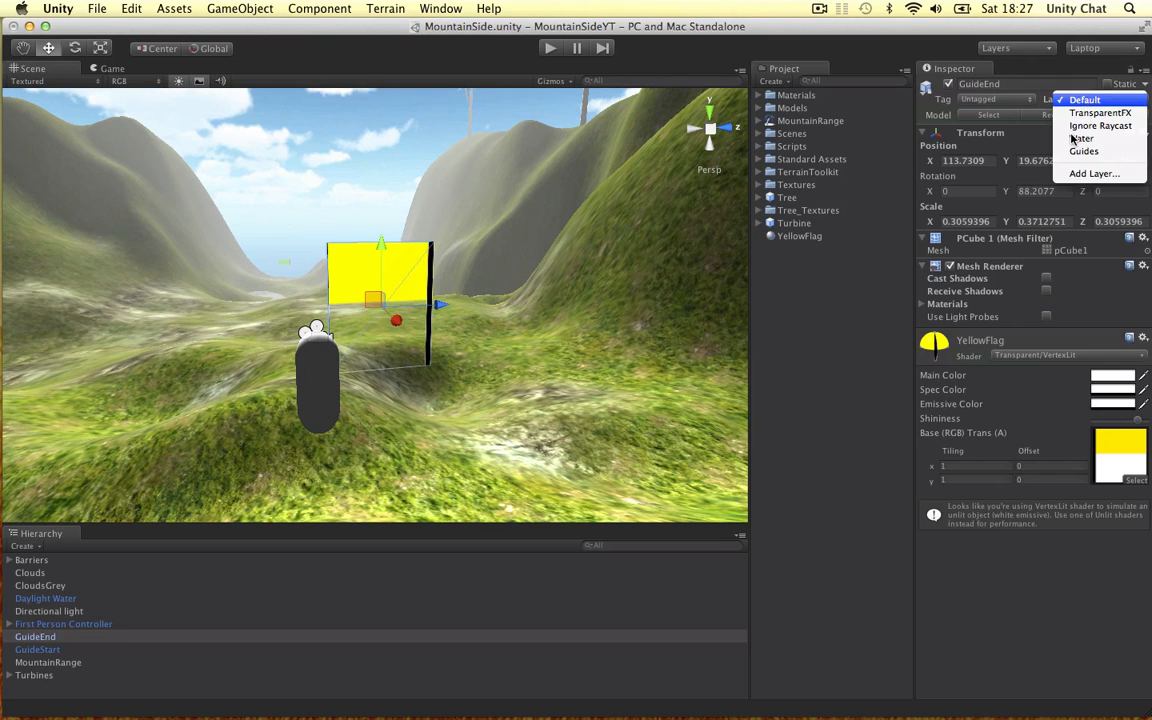
- Name User Layer 8 'Guides' in the Tag Manager and return to the GuideEnd flag
click(1084, 100)
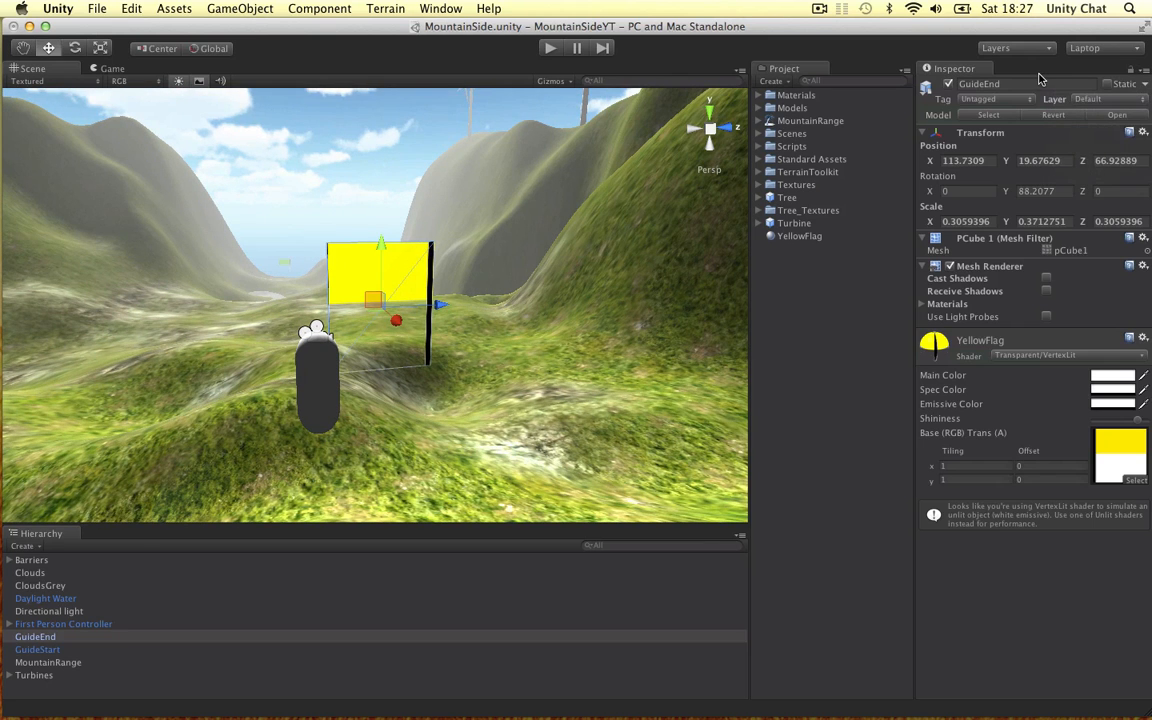
click(1100, 100)
text(Guides)
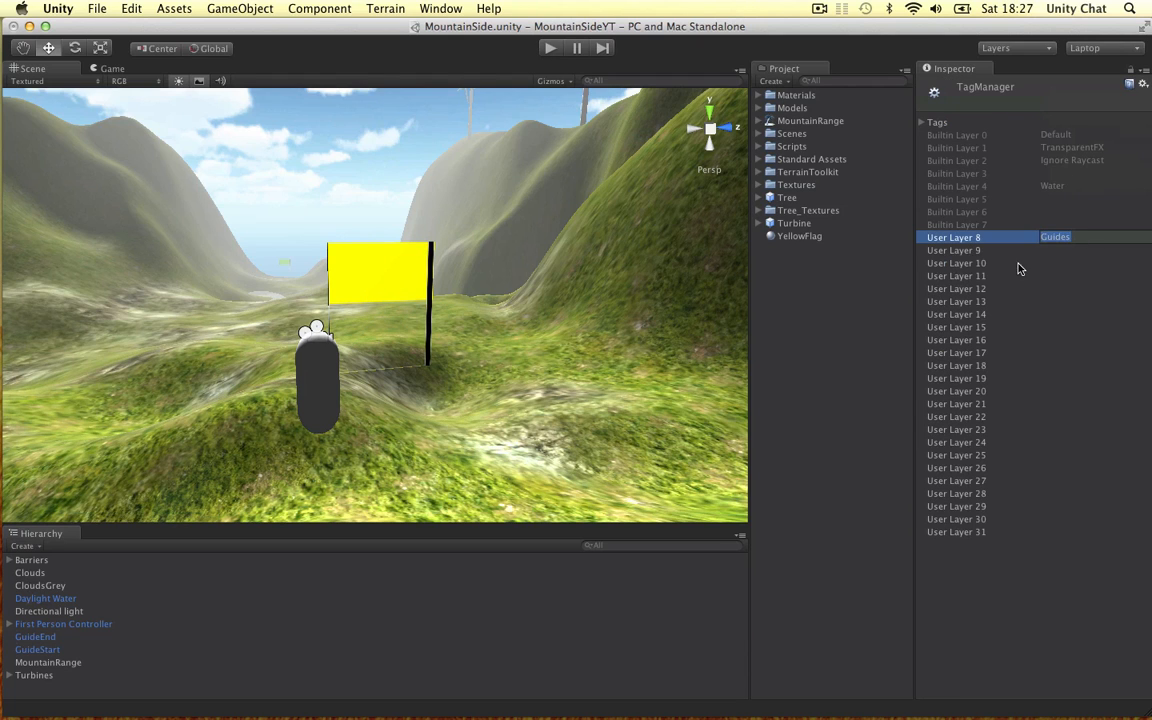
click(132, 8)
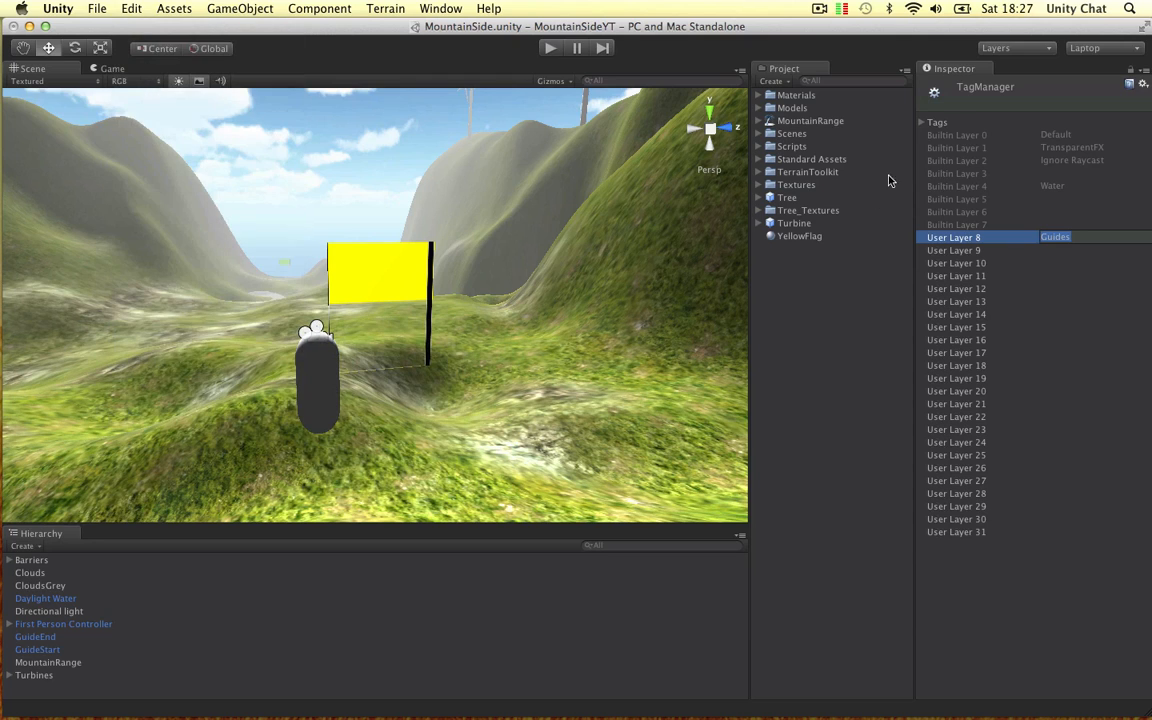
mouse_move(1020, 256)
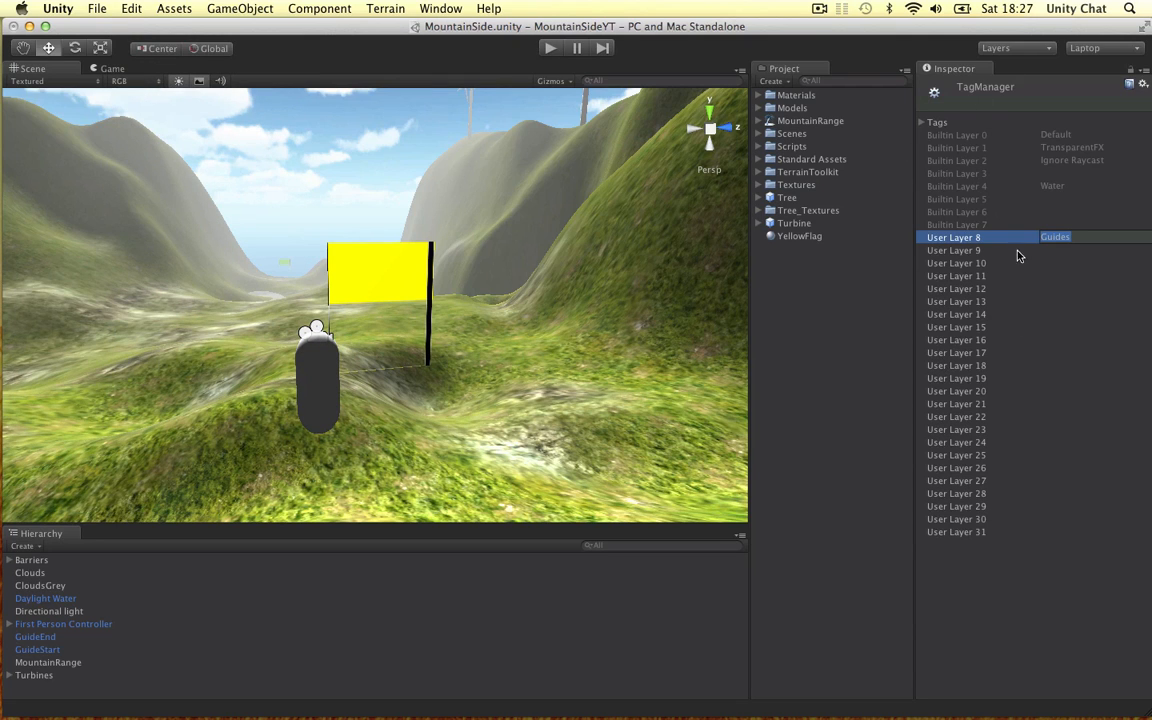
click(1044, 236)
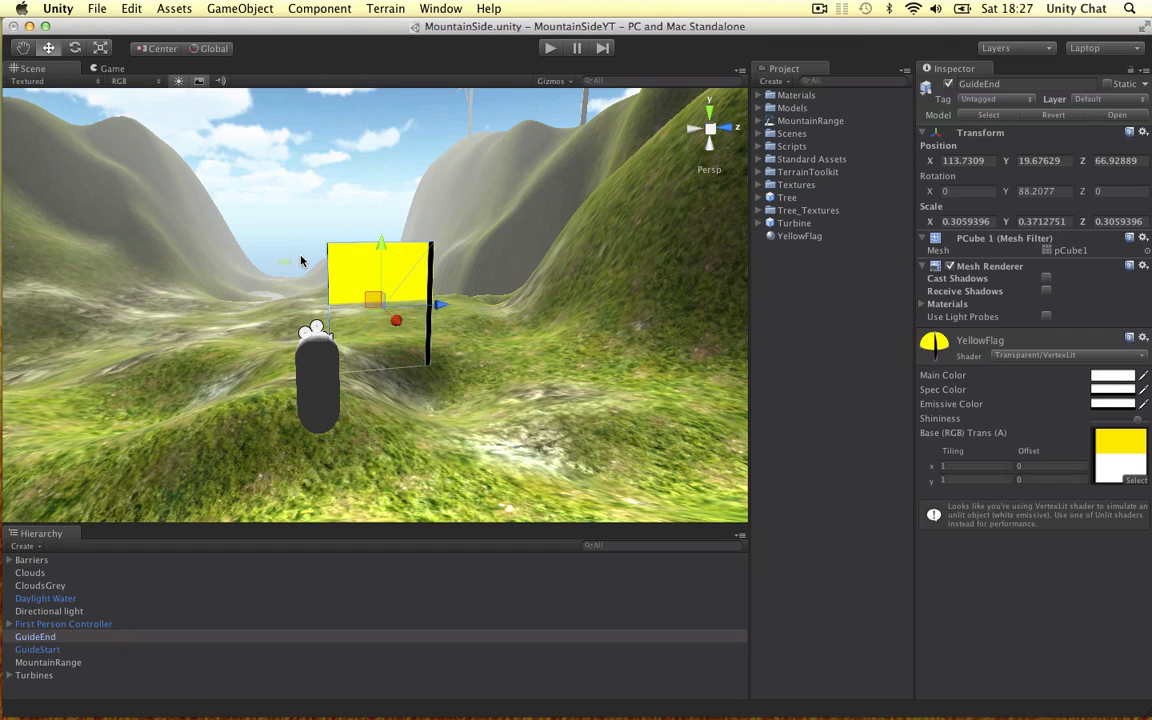
- Assign the Guides layer to GuideEnd and GuideStart selected together
click(36, 648)
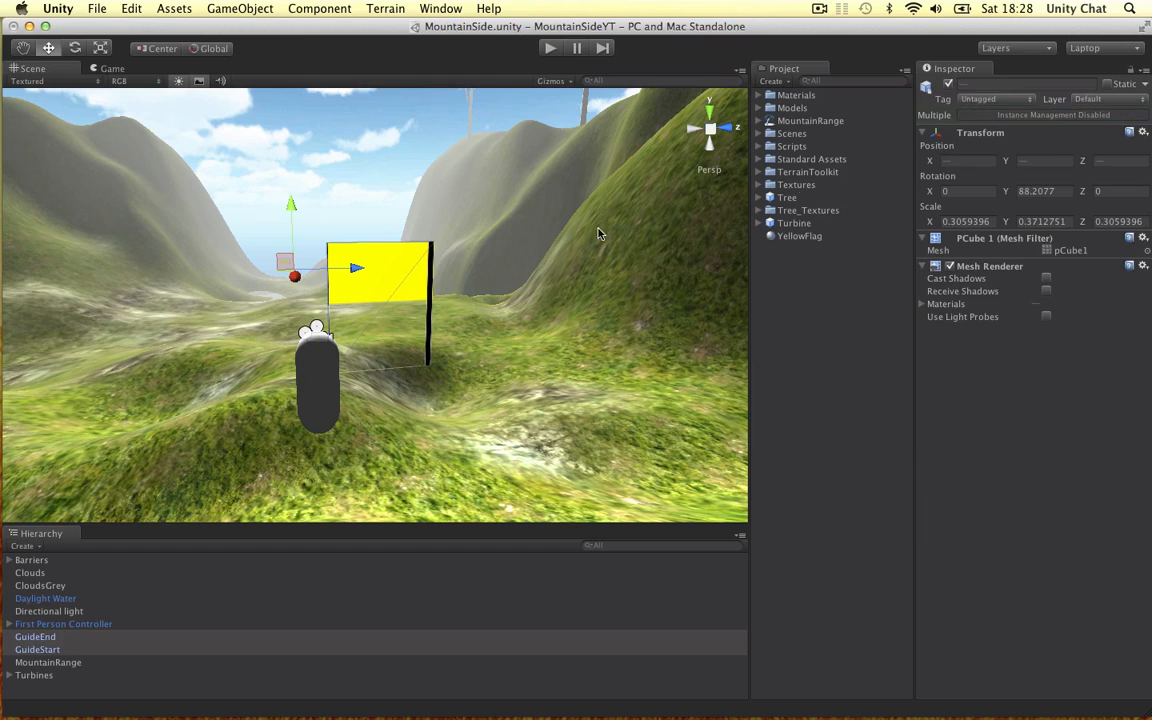
click(1088, 98)
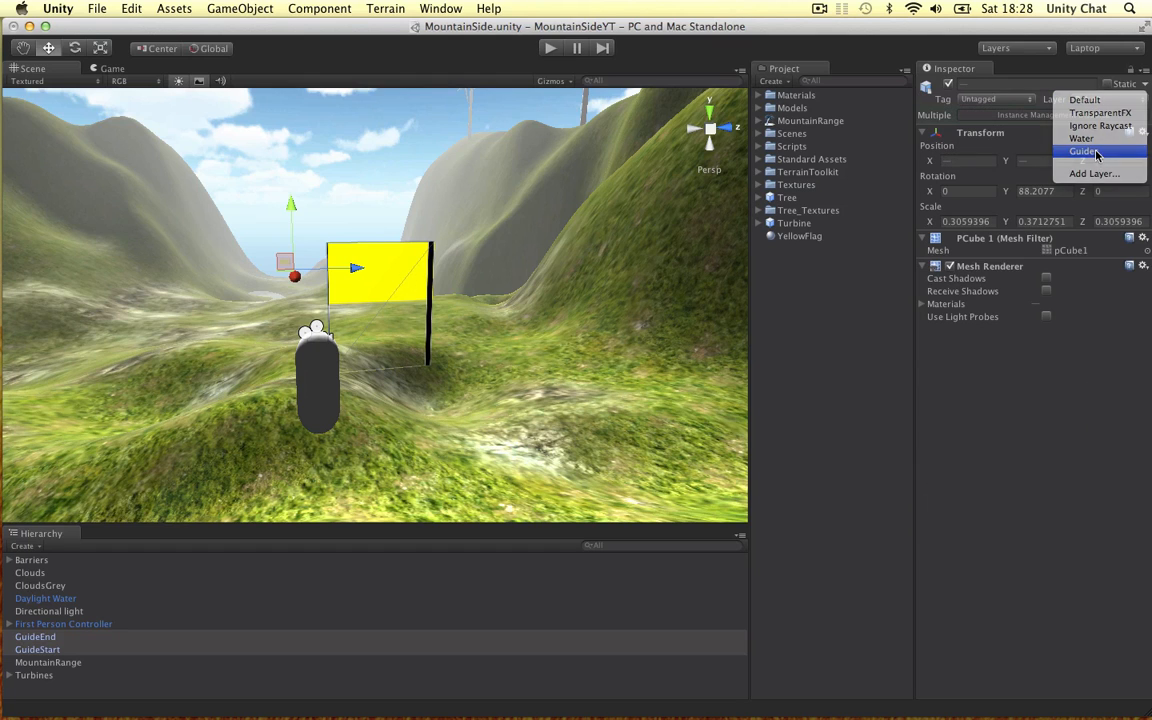
click(1084, 152)
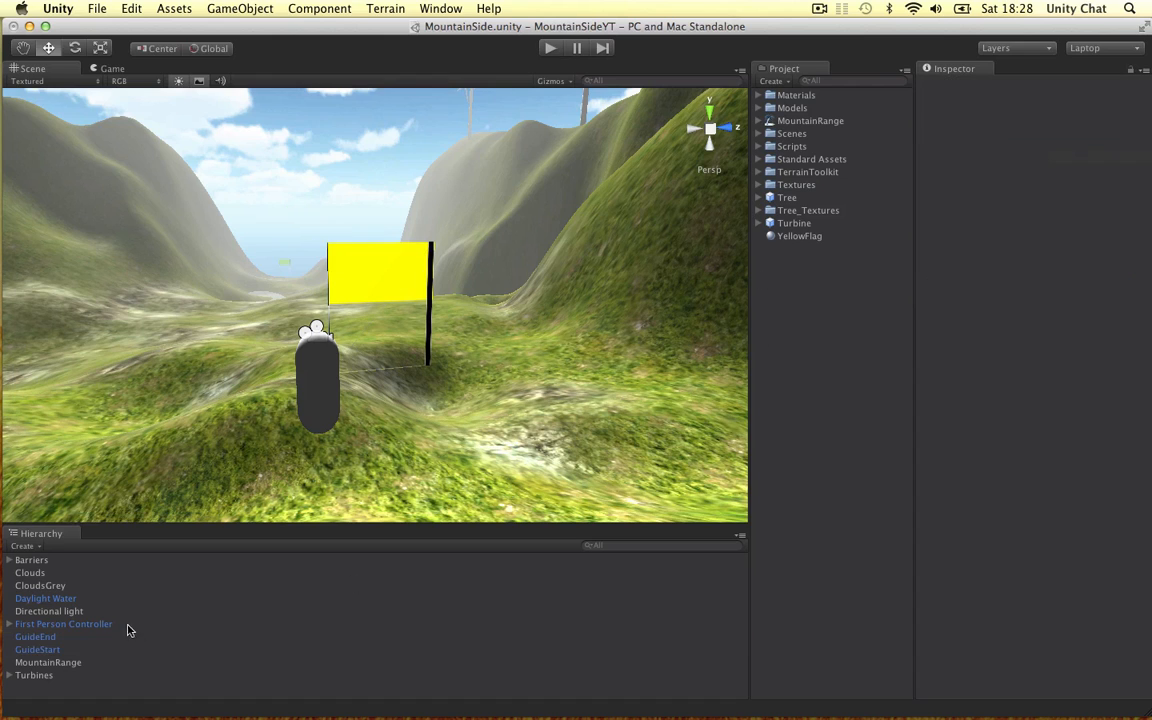
- Select Main Camera under First Person Controller and reach its Culling Mask layers
click(8, 624)
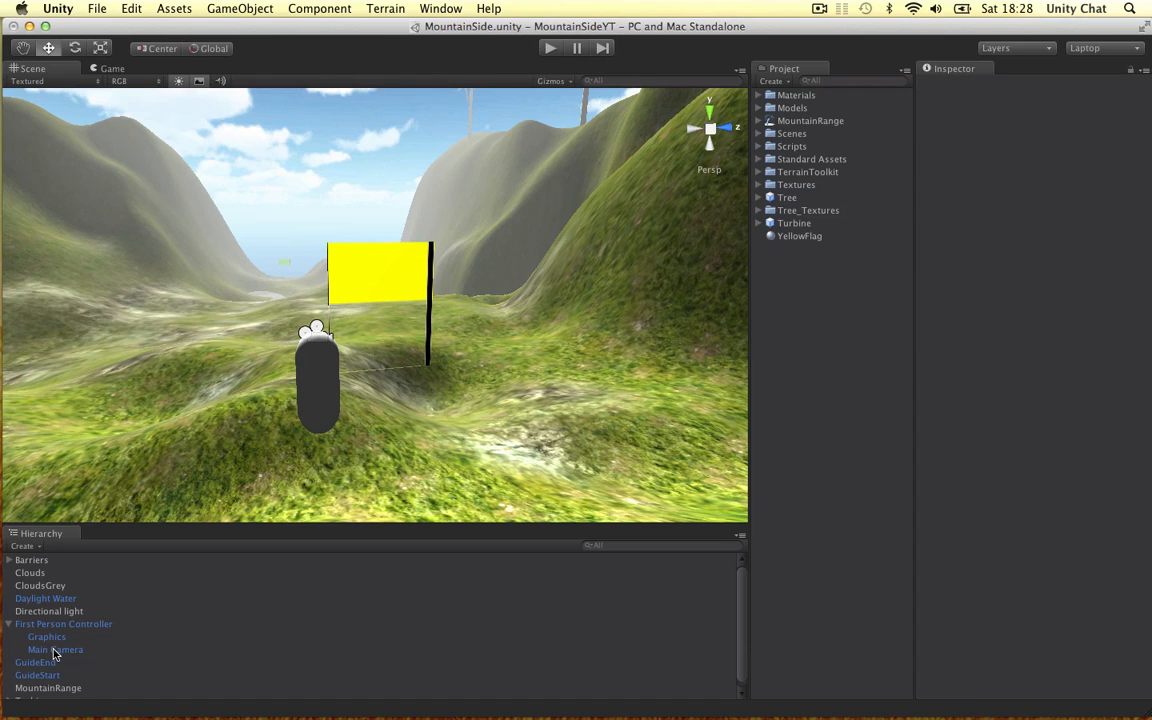
click(56, 648)
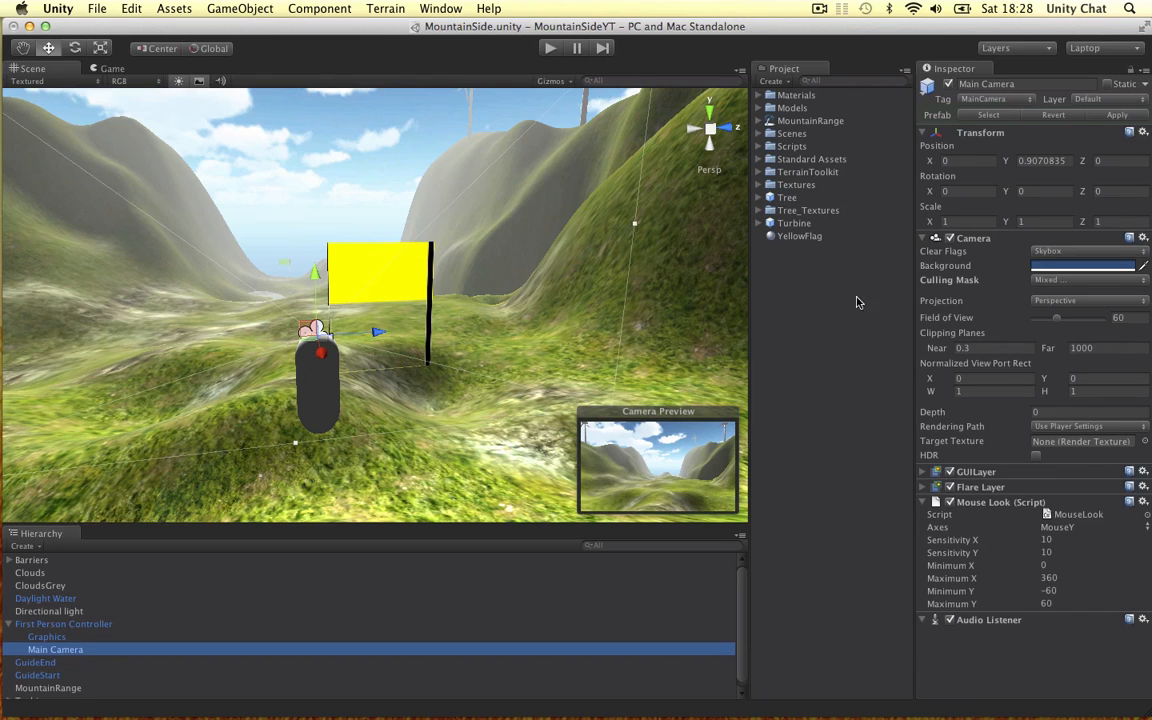
click(1084, 280)
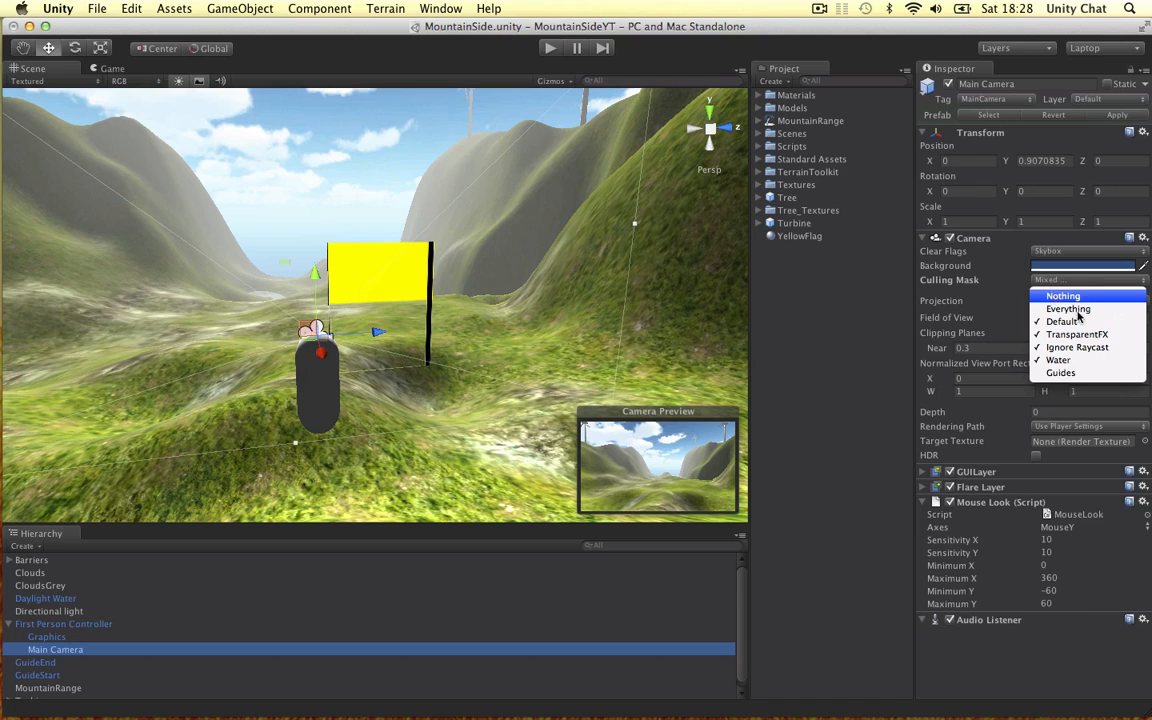
mouse_move(1076, 348)
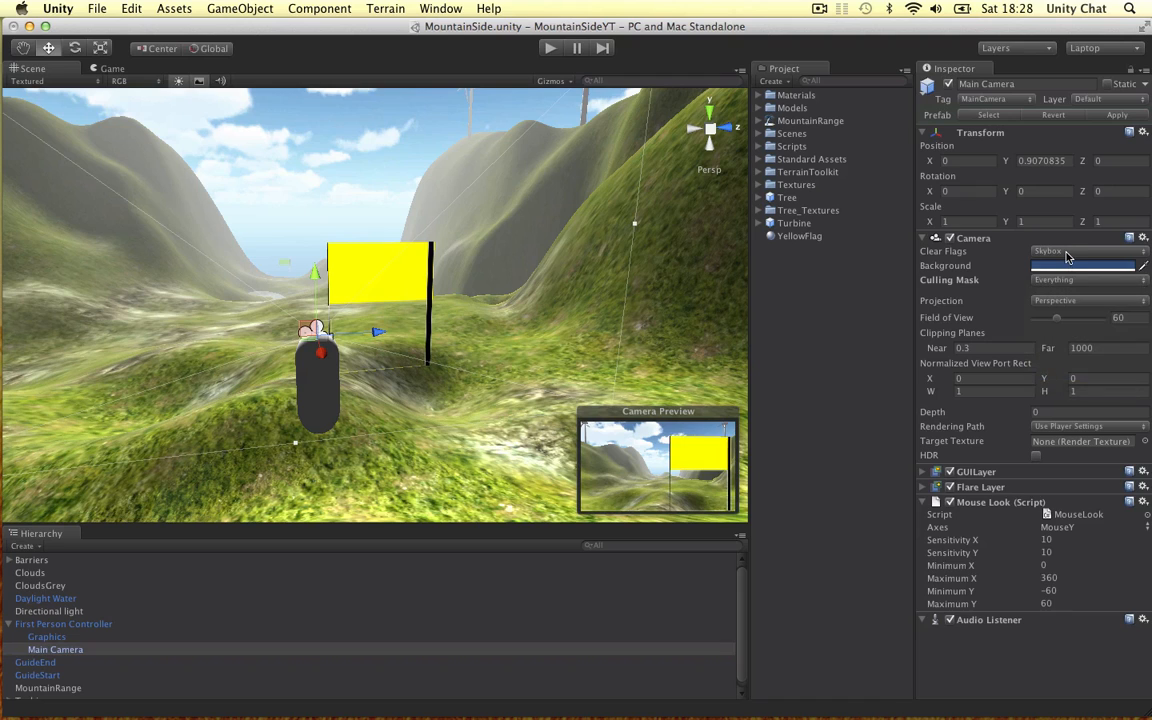
mouse_move(700, 424)
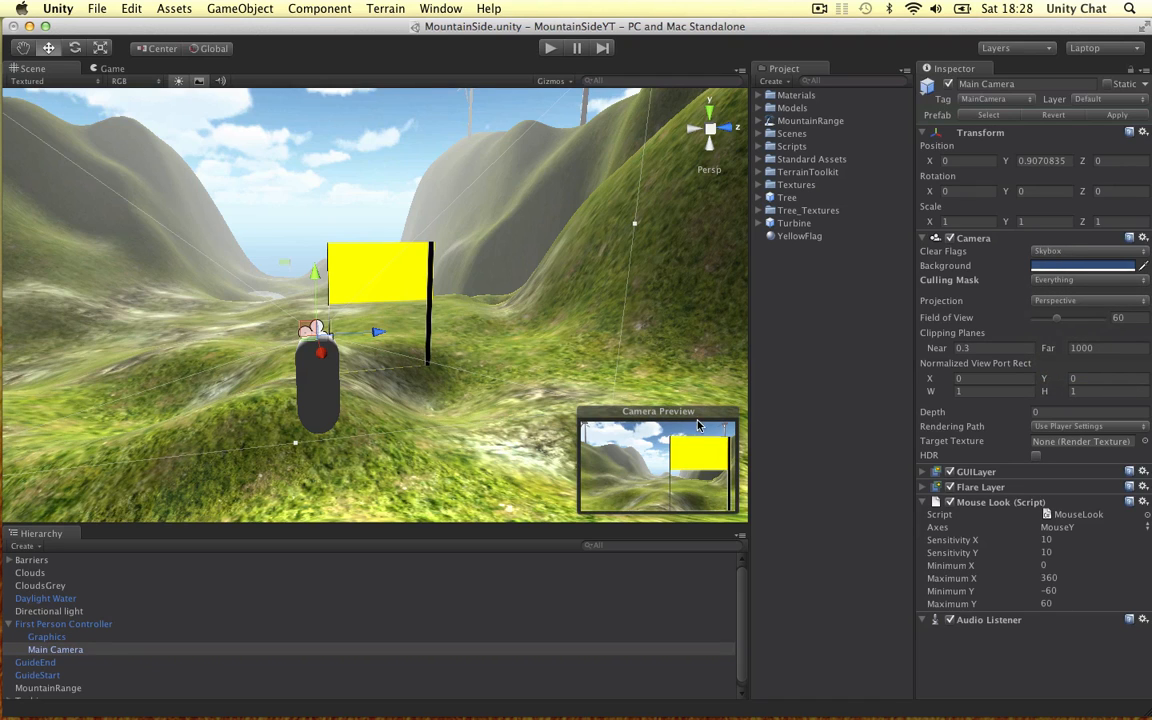
mouse_move(1078, 310)
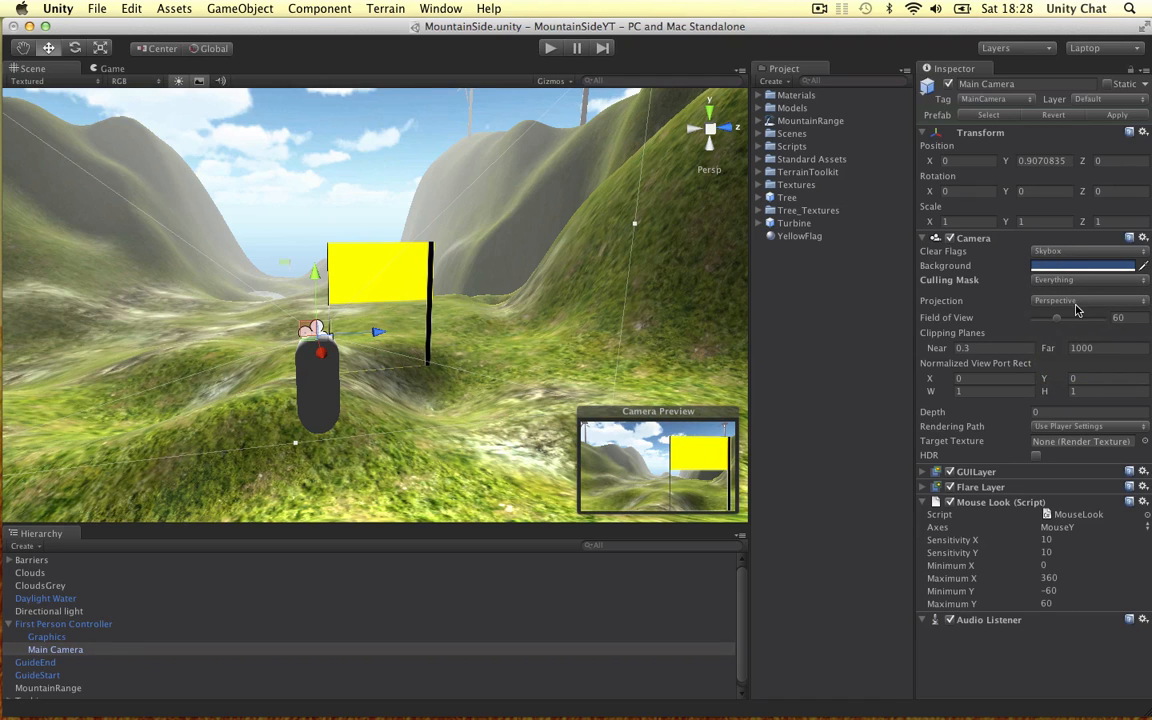
- Uncheck Guides in the camera's Culling Mask and enter play mode to verify
click(1084, 280)
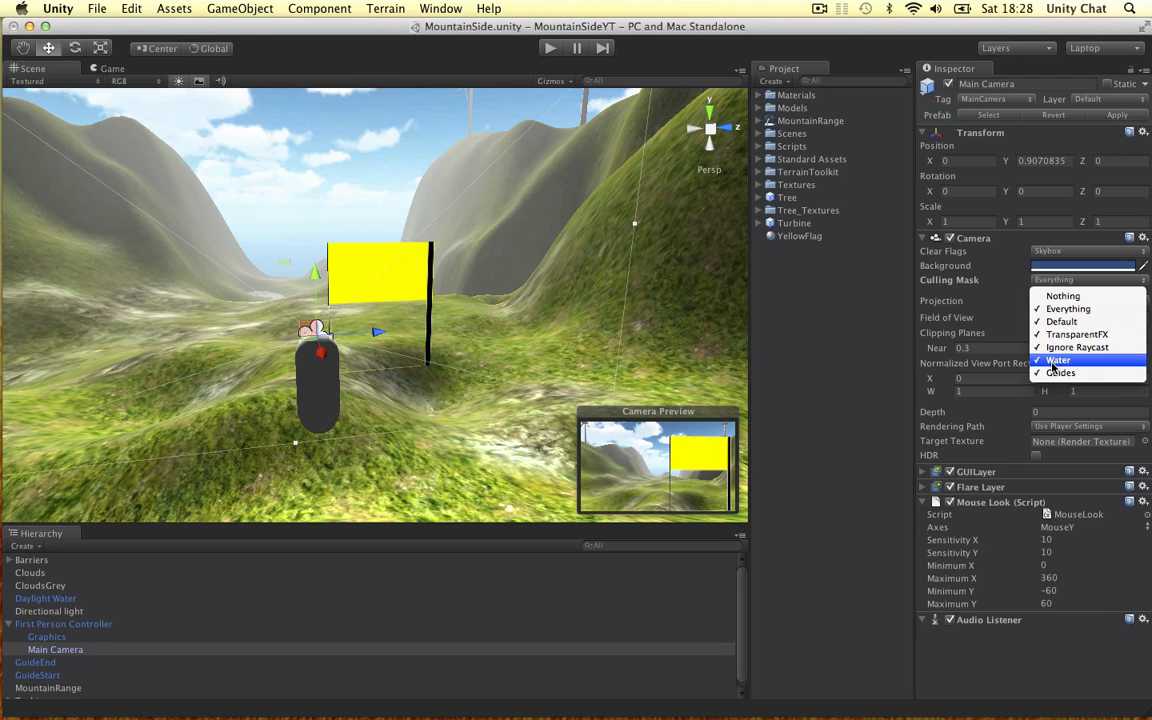
click(1056, 360)
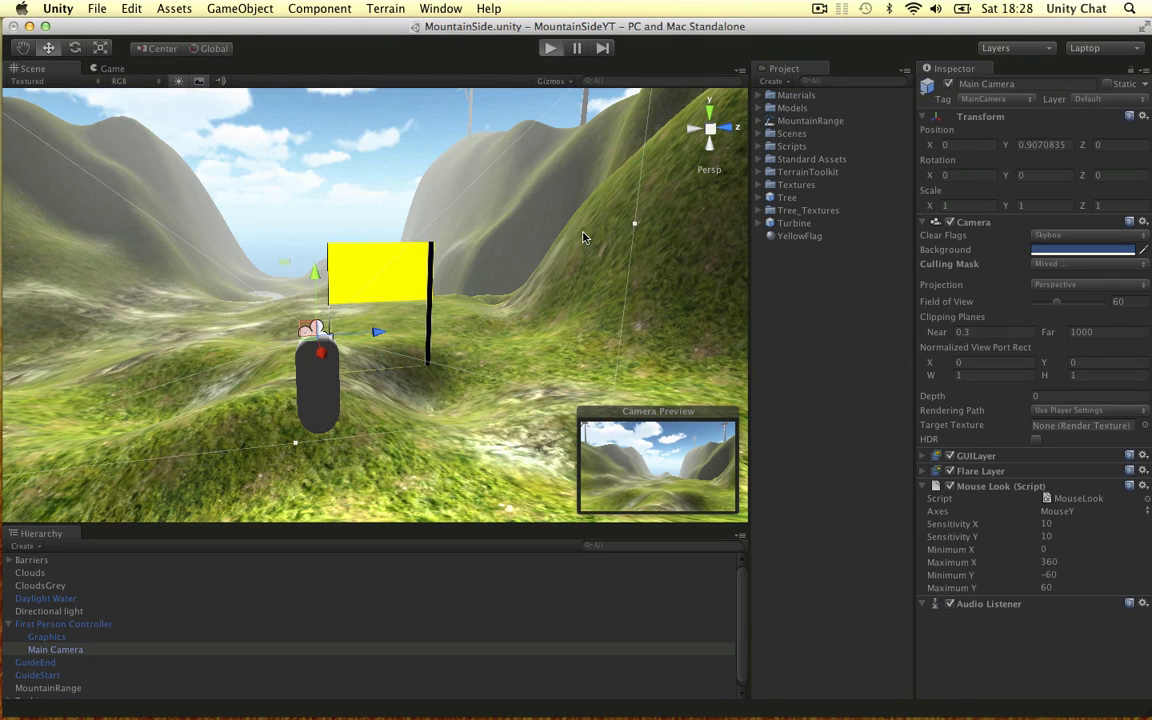
click(550, 48)
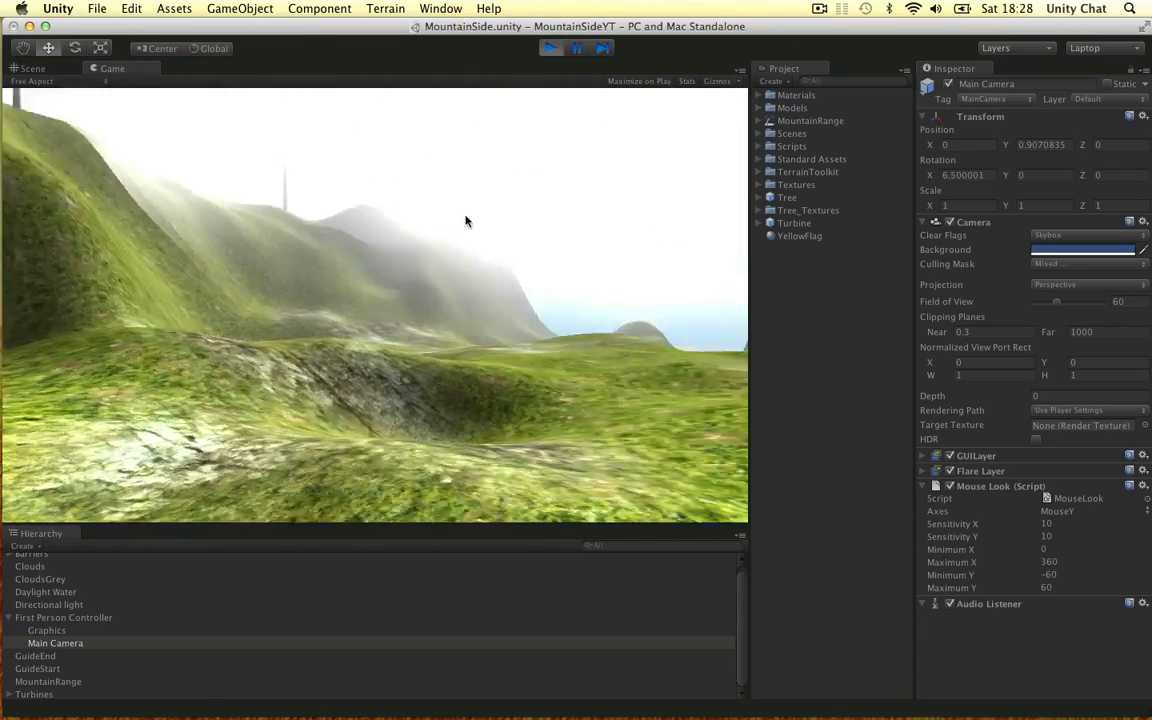
- Stop play mode and reselect the yellow GuideEnd flag in the scene
click(32, 68)
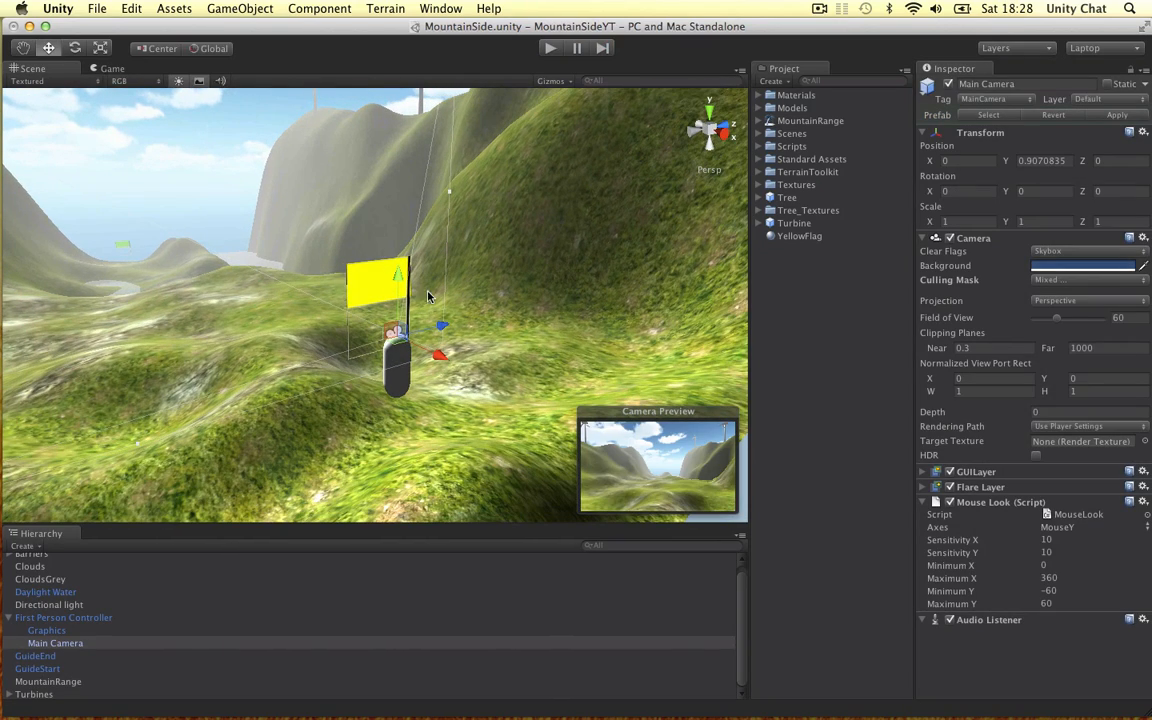
click(36, 656)
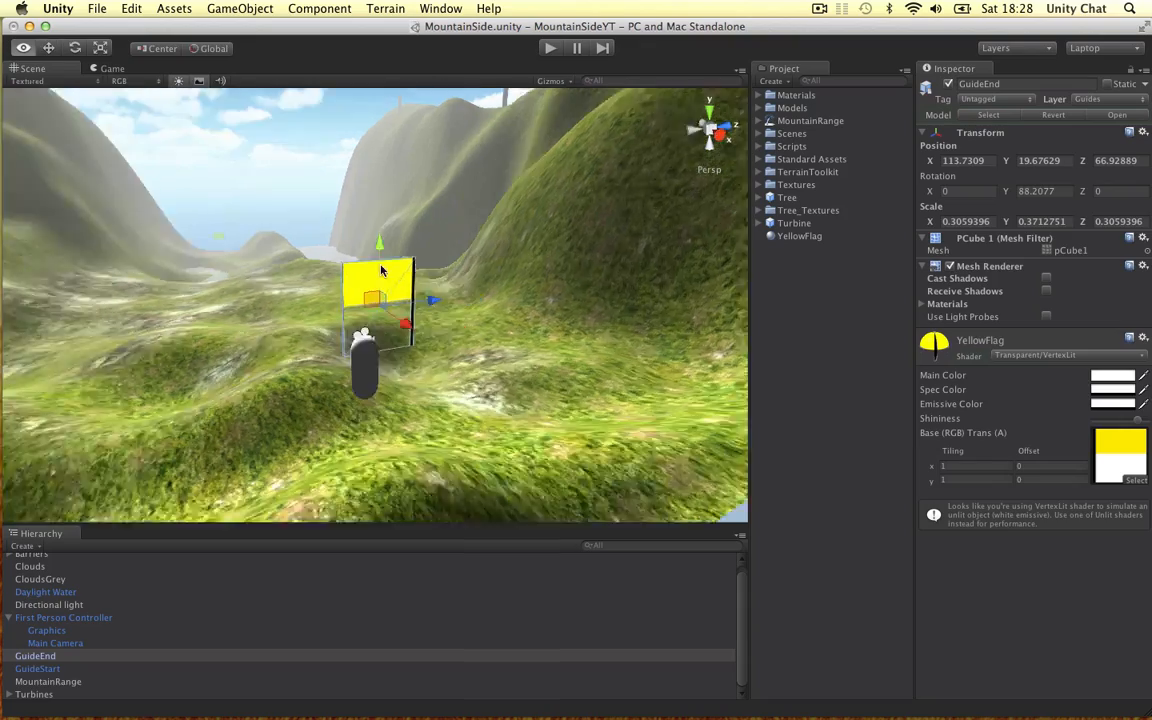